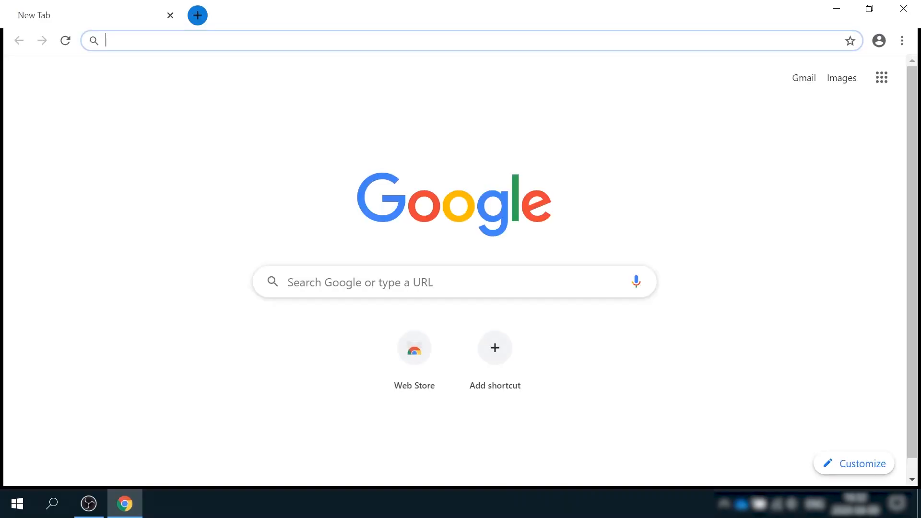
pyautogui.write('www.moxa.com')
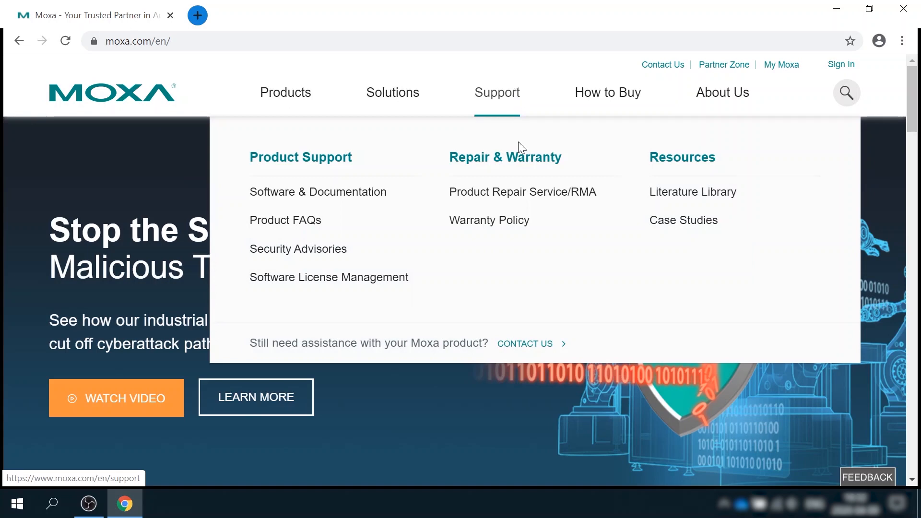
pyautogui.click(330, 277)
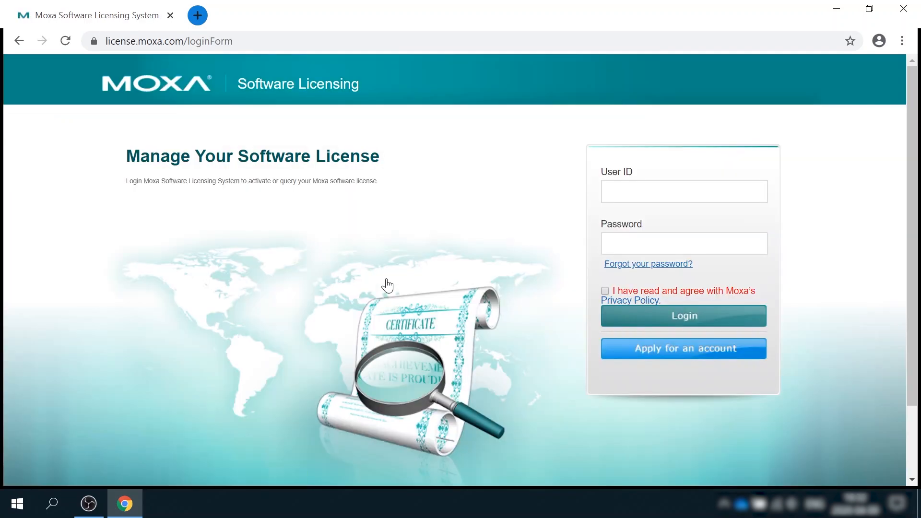
pyautogui.click(695, 350)
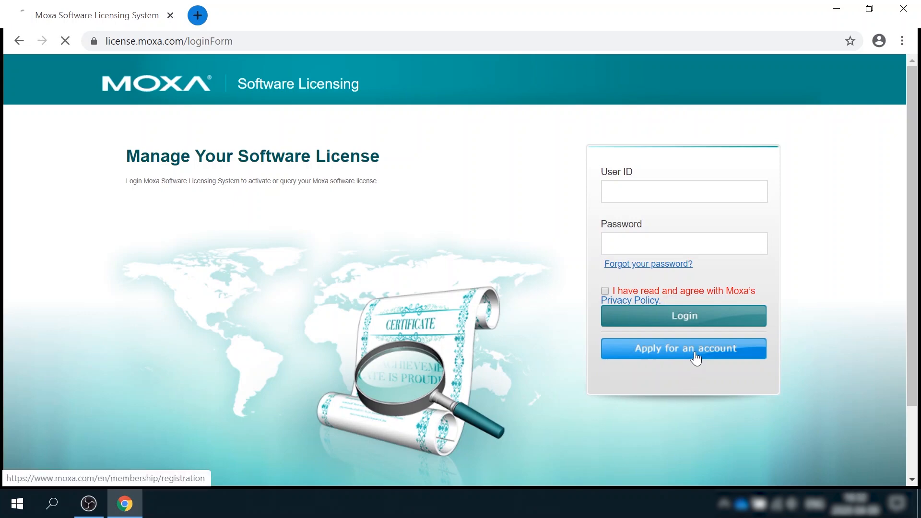
pyautogui.click(684, 349)
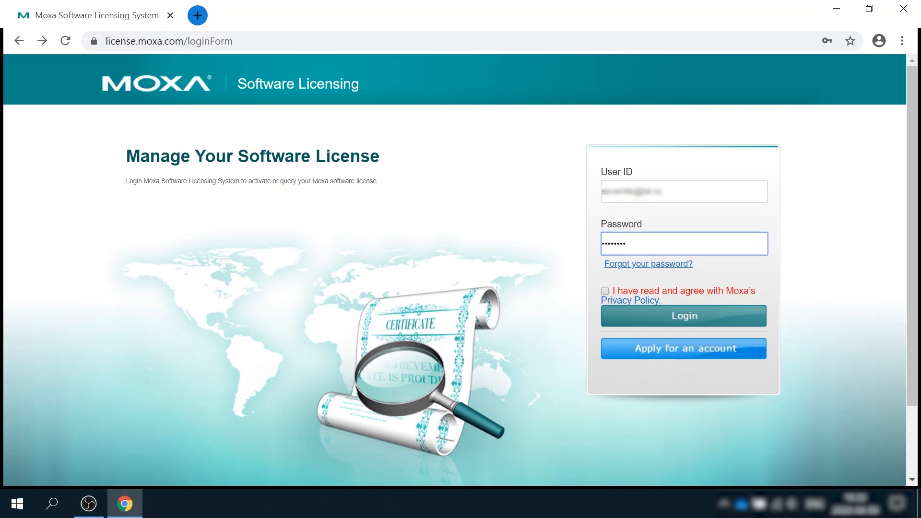
pyautogui.click(683, 316)
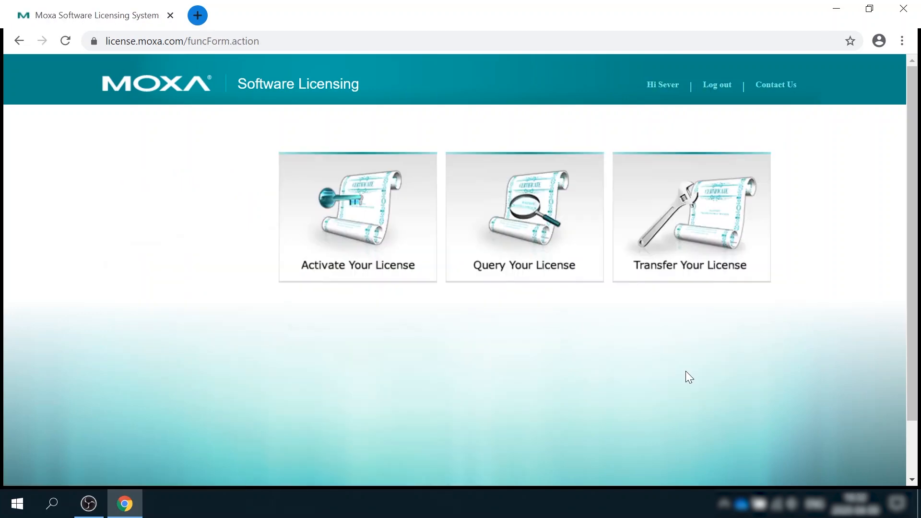
pyautogui.moveTo(375, 220)
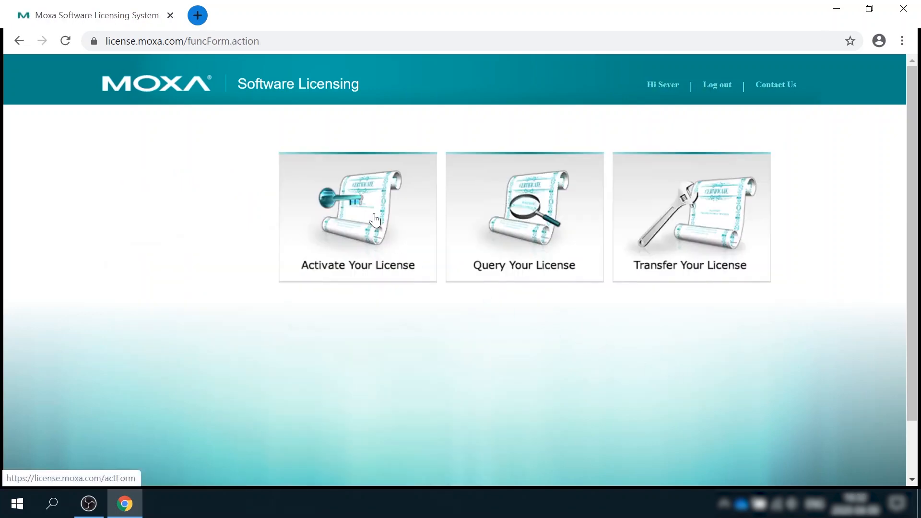
pyautogui.click(375, 219)
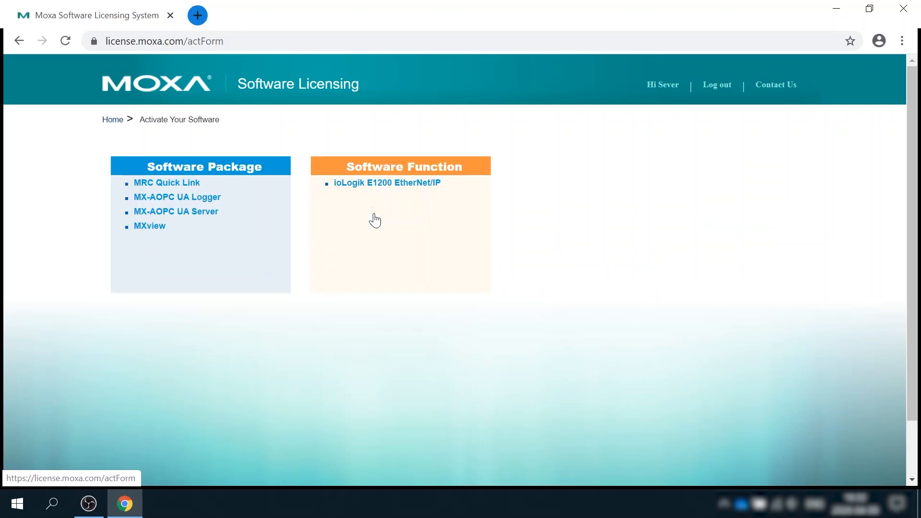
pyautogui.moveTo(197, 189)
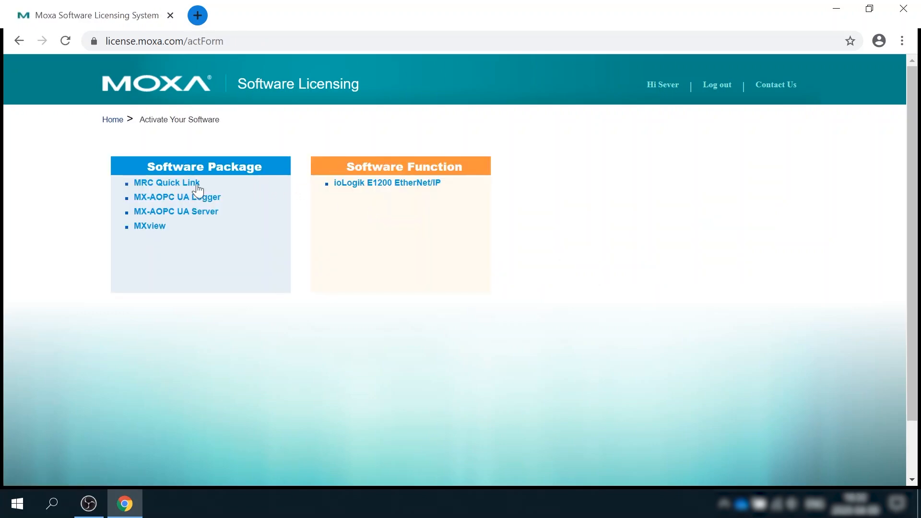
pyautogui.click(166, 183)
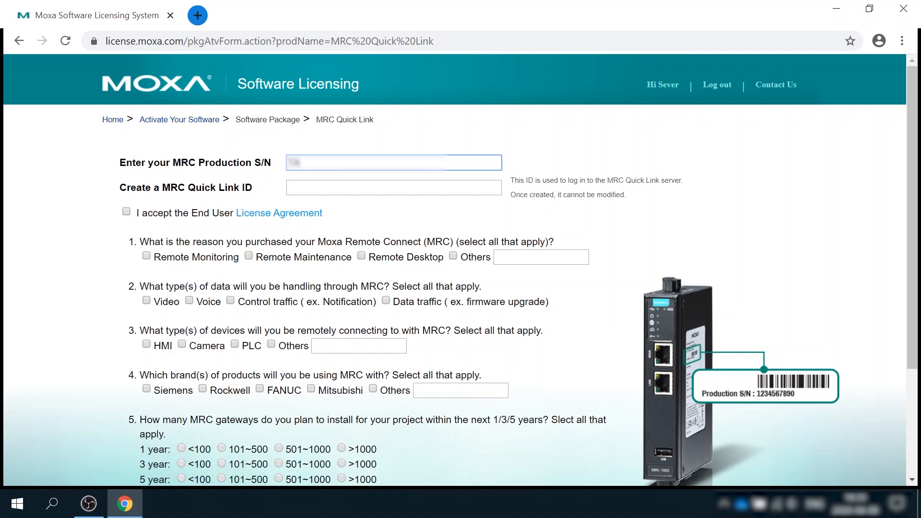
pyautogui.write('1234567890')
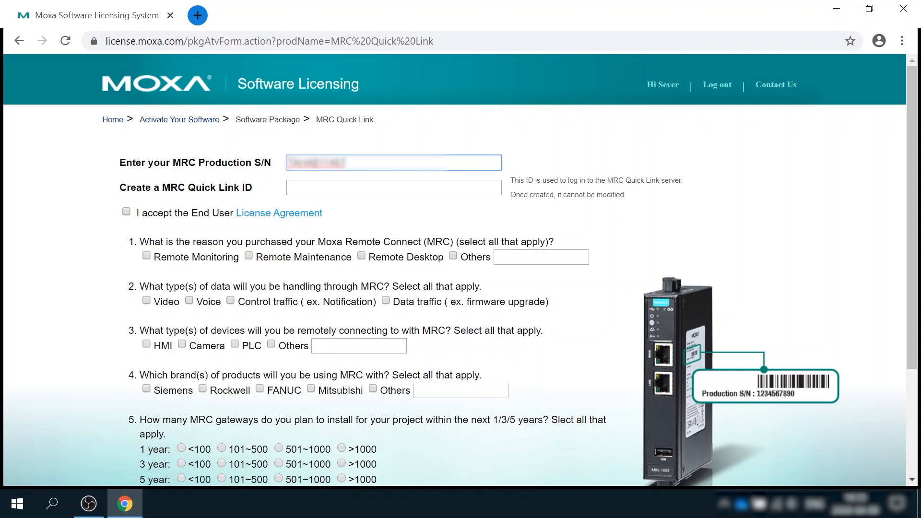
pyautogui.click(394, 187)
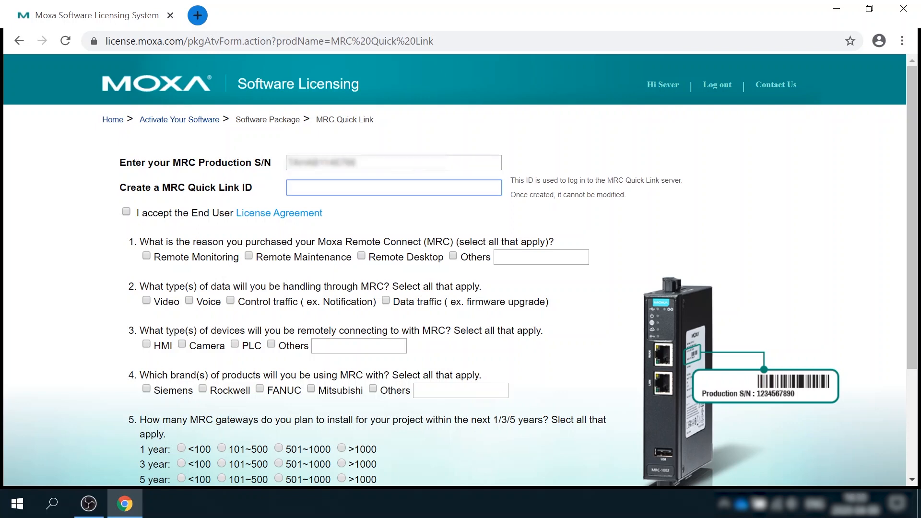
pyautogui.write('sever')
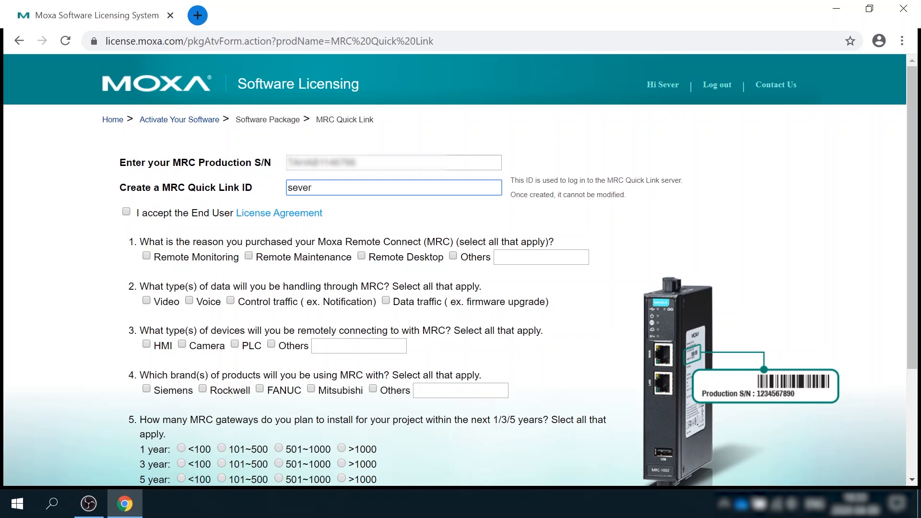
# Step: Accept the license agreement, answer the survey with 'Moxa', and submit the registration
pyautogui.click(127, 211)
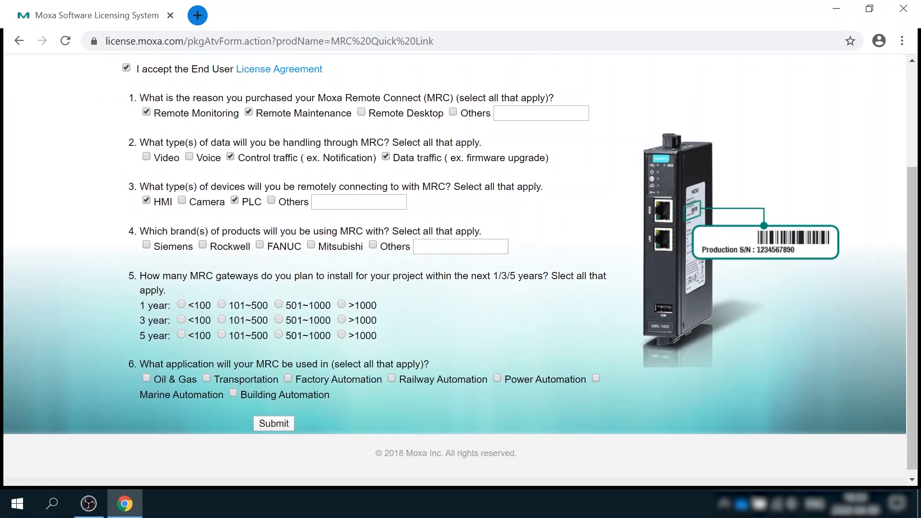
pyautogui.write('Moxa')
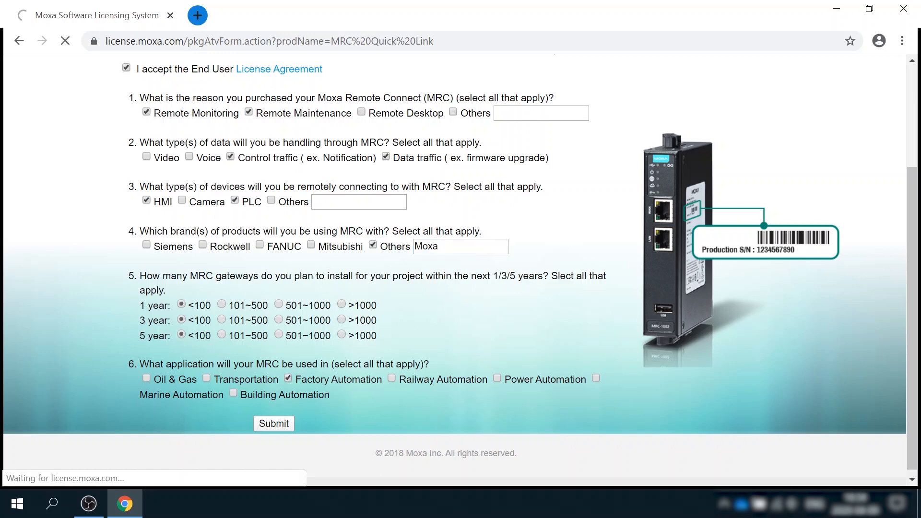
pyautogui.click(273, 423)
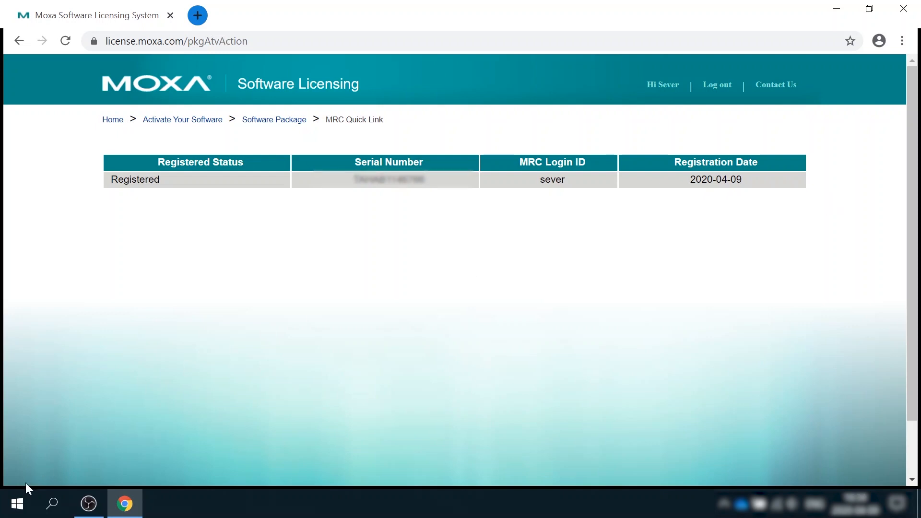
# Step: From Windows Mail's registration email, follow the mrcus.moxa.com portal link into the browser
pyautogui.click(16, 502)
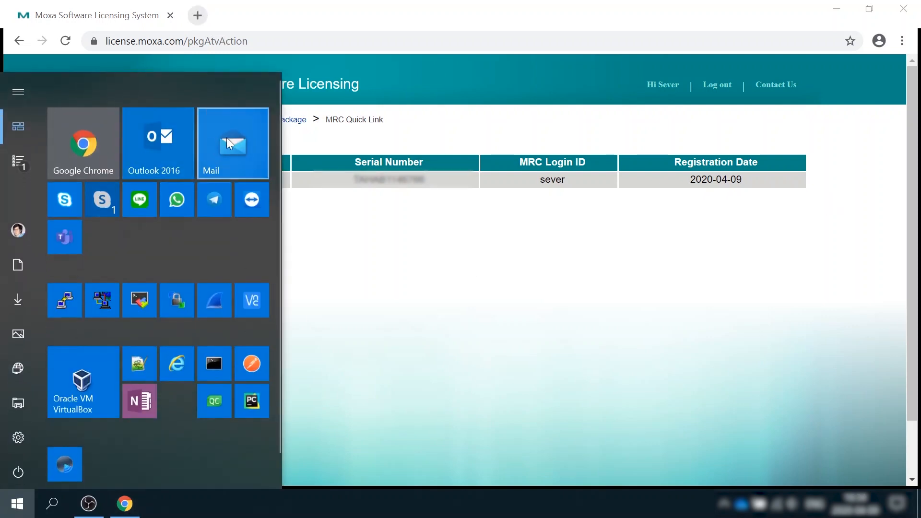
pyautogui.click(233, 143)
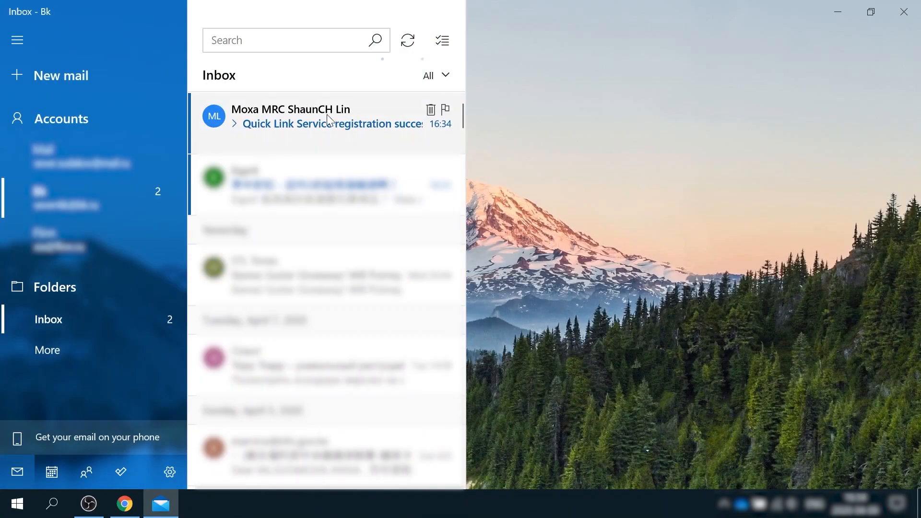
pyautogui.click(330, 123)
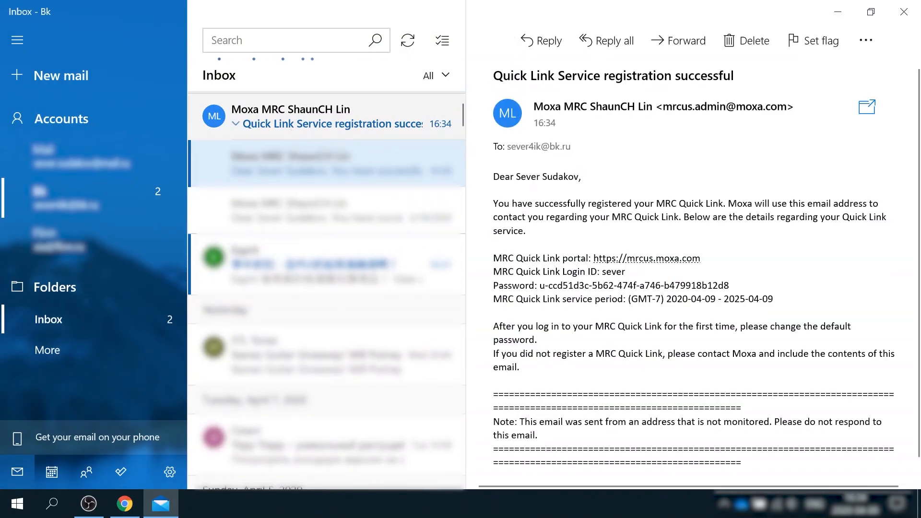
pyautogui.doubleClick(610, 271)
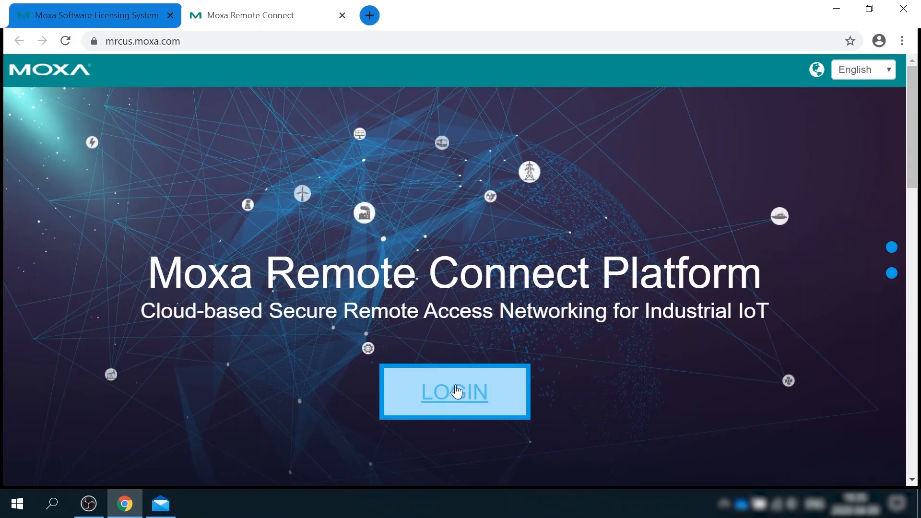
# Step: Log in as sever with the emailed password, Remember Me ticked, and save a new password
pyautogui.click(455, 392)
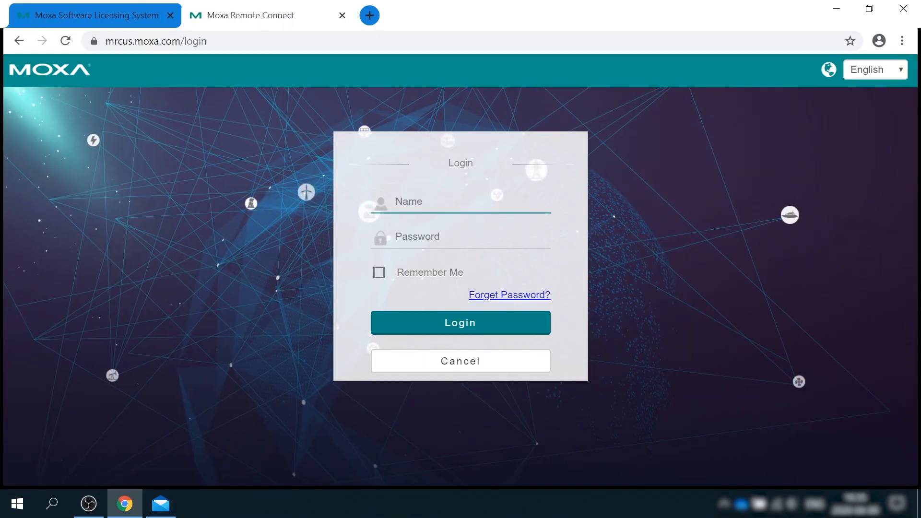
pyautogui.write('sever')
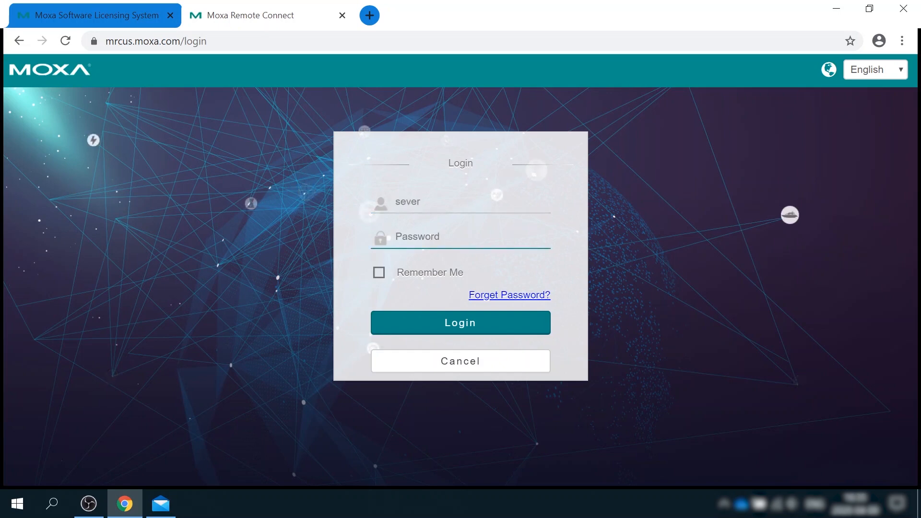
pyautogui.write('password')
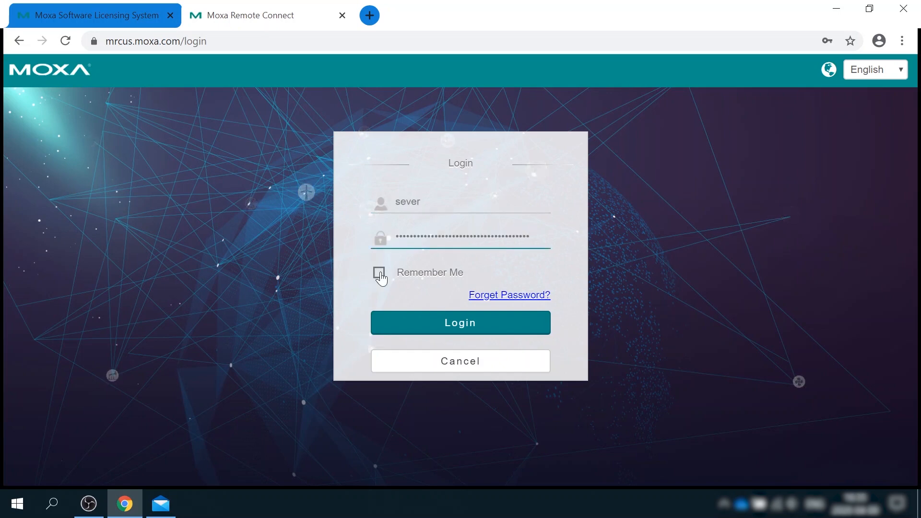
pyautogui.click(460, 323)
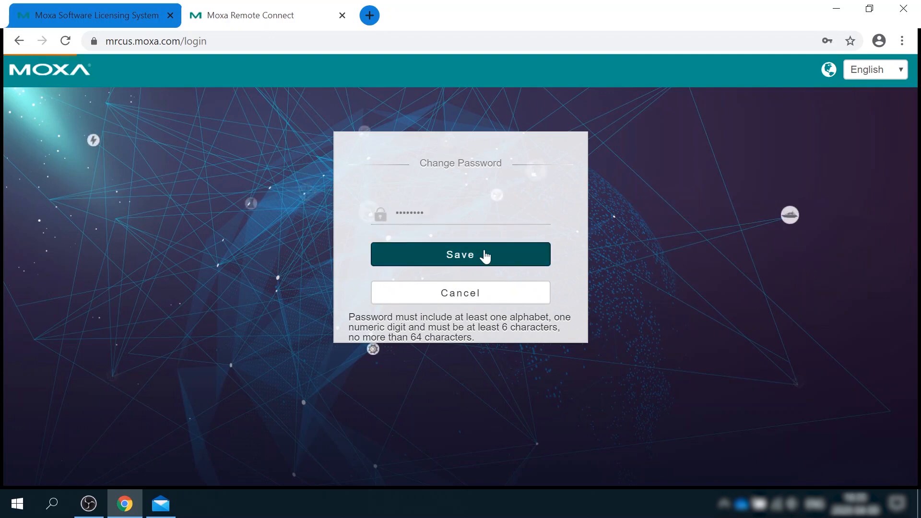
pyautogui.click(460, 254)
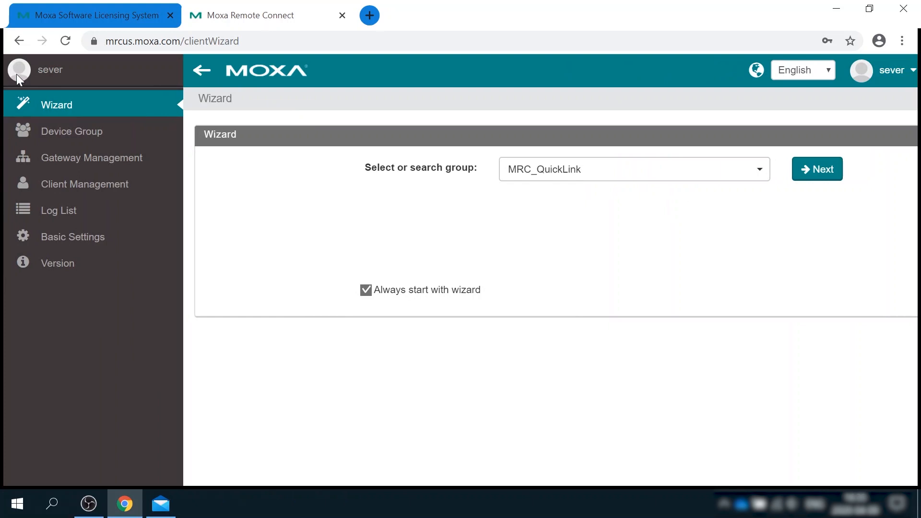
pyautogui.moveTo(30, 107)
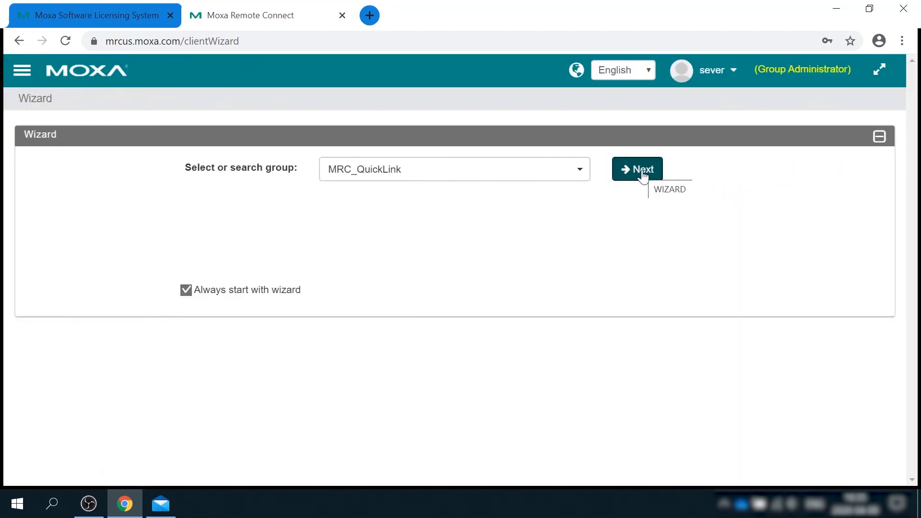
# Step: Continue with group MRC_QuickLink and choose Create Gateway to start the gateway form
pyautogui.click(638, 169)
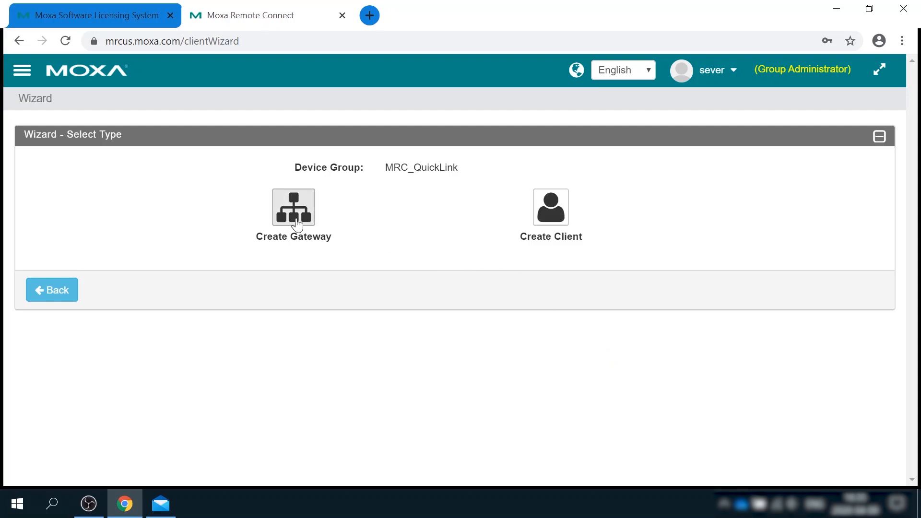
pyautogui.click(294, 208)
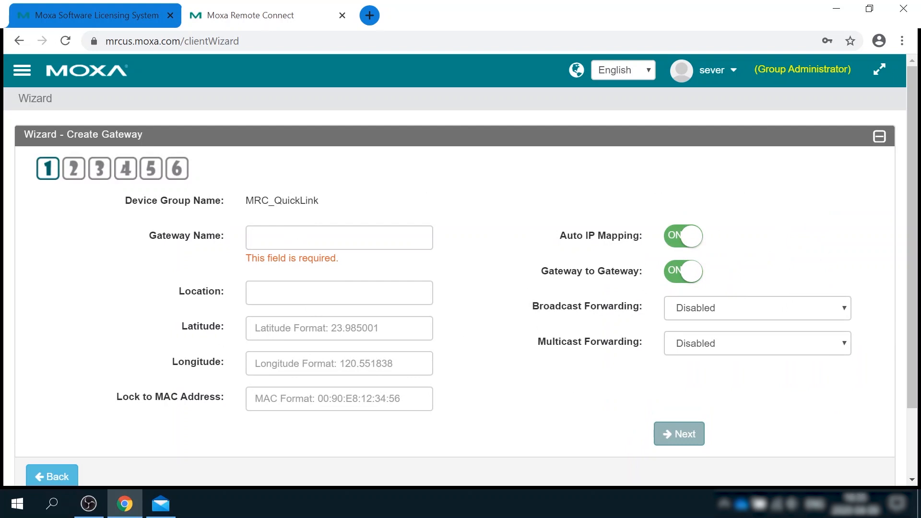
# Step: Fill MOXA_Lab's location and coordinates and switch Auto IP Mapping off
pyautogui.write('MOXA_Lab')
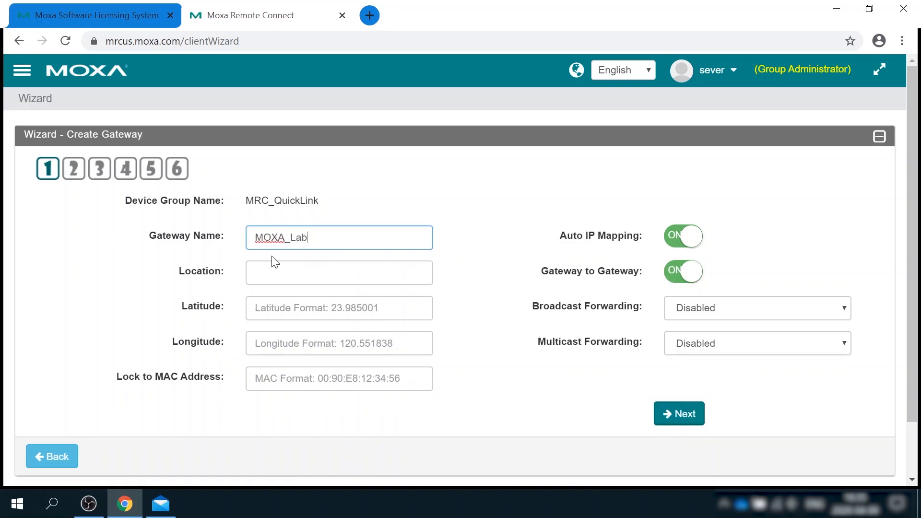
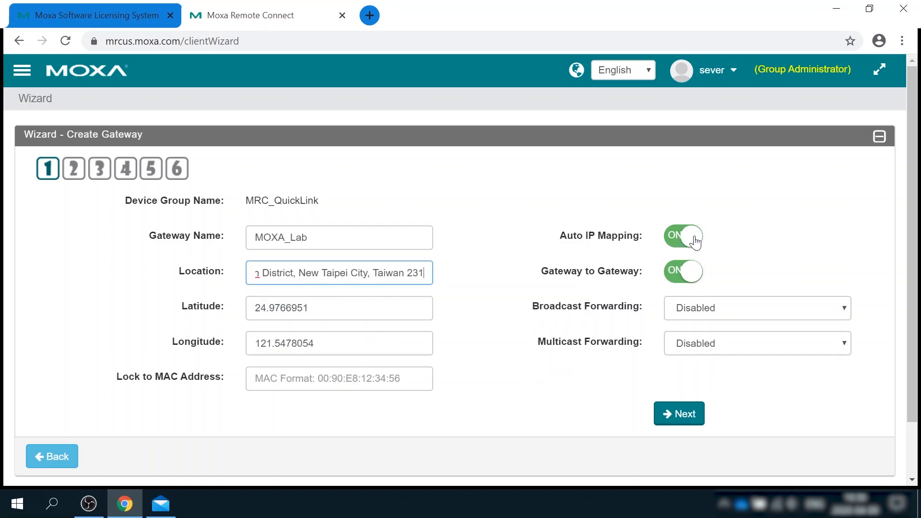
pyautogui.click(683, 236)
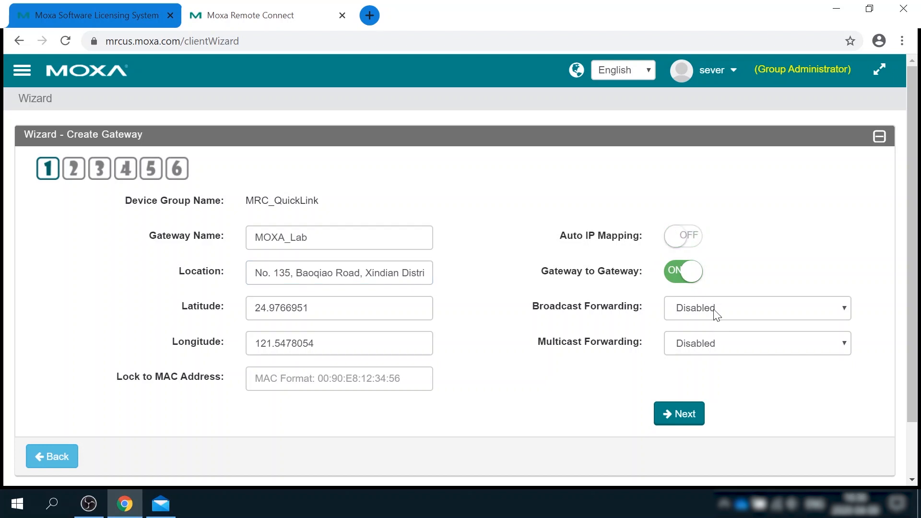
# Step: Set broadcast and multicast forwarding both to L2 & L3
pyautogui.click(758, 309)
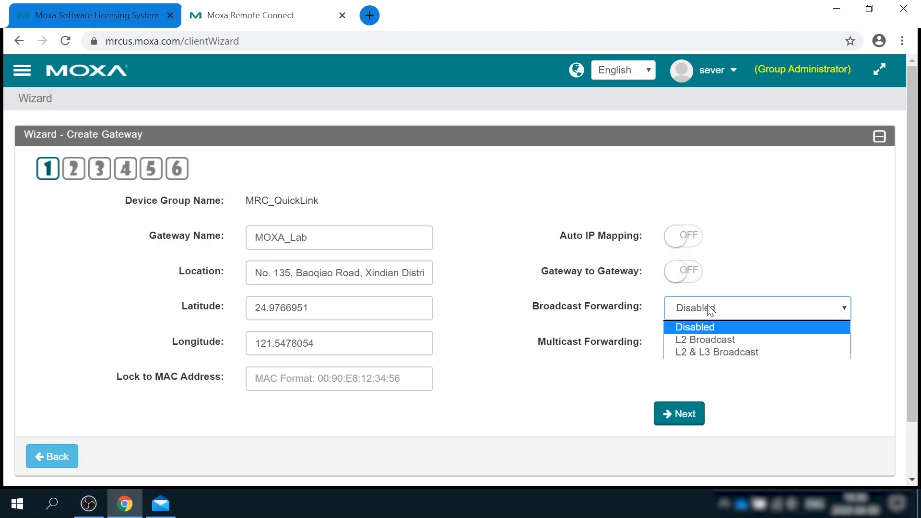
pyautogui.click(717, 352)
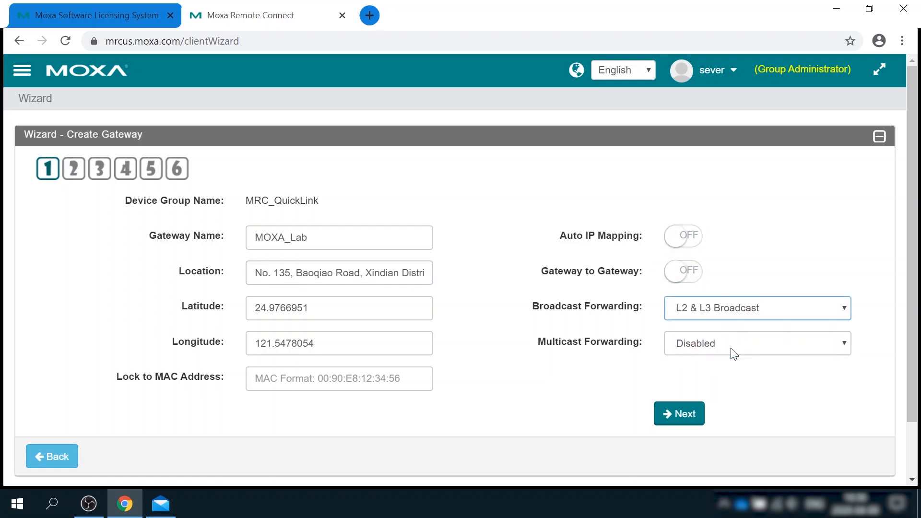
pyautogui.click(757, 342)
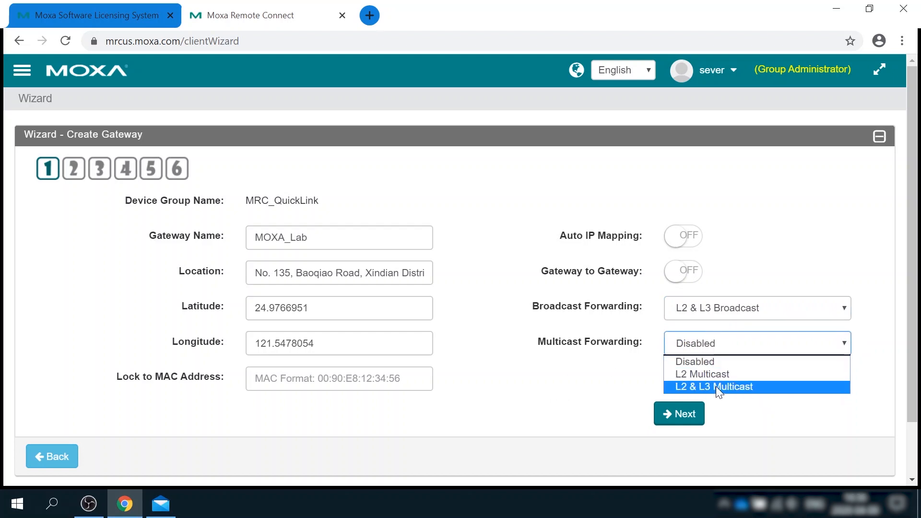
pyautogui.click(712, 387)
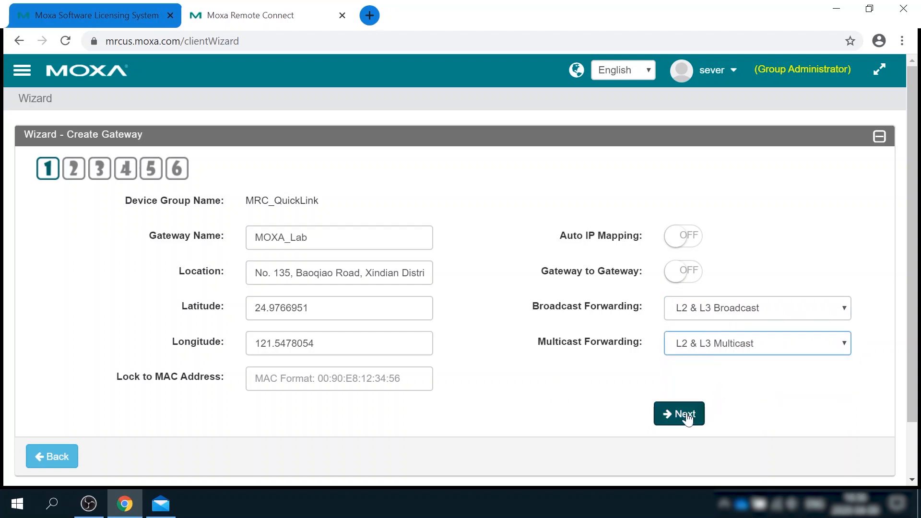
# Step: Choose Cellular-WAN Mode with APN 'internet' and Cellular Watchdog turned ON
pyautogui.click(679, 414)
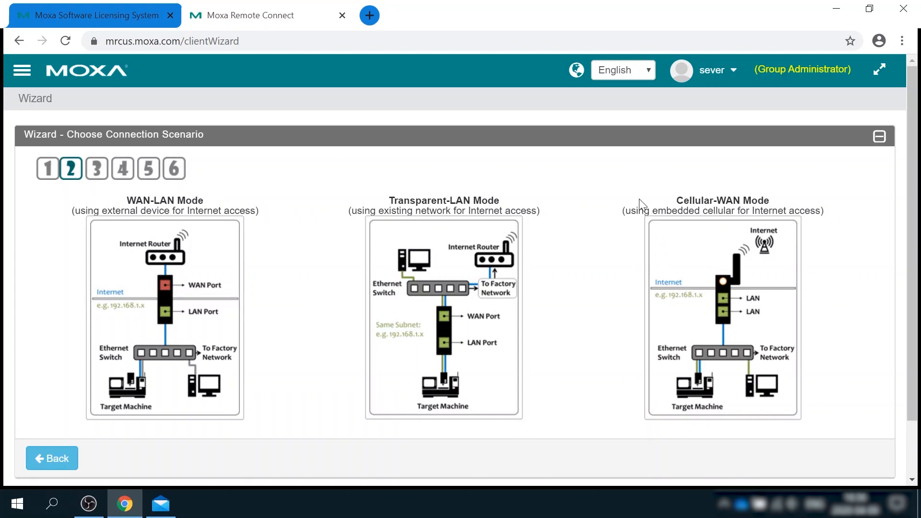
pyautogui.moveTo(743, 295)
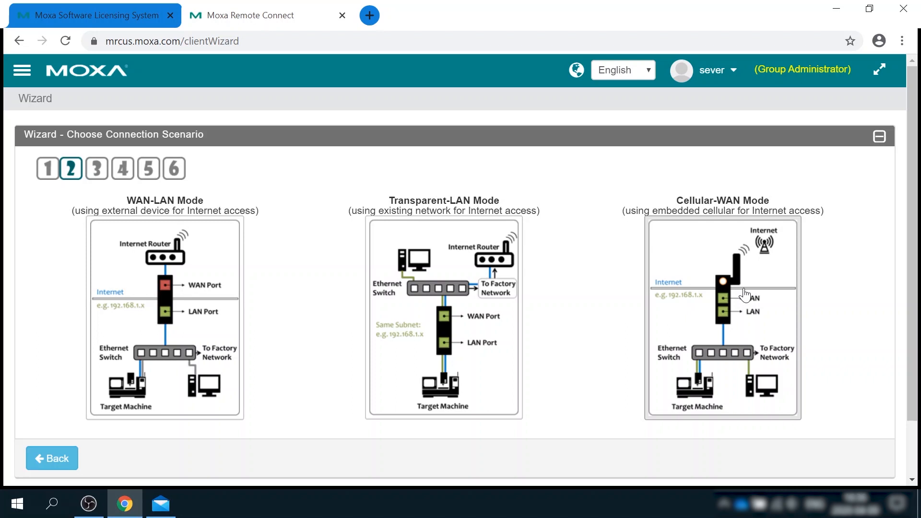
pyautogui.click(724, 317)
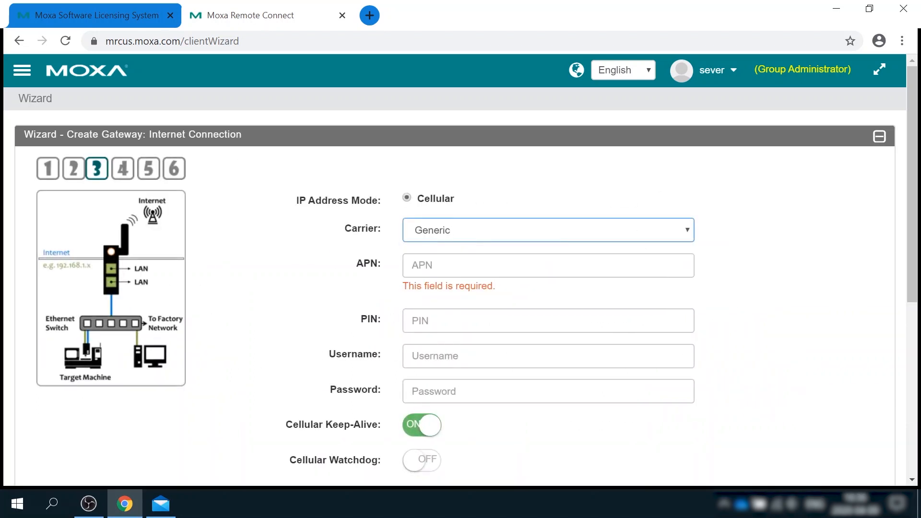
pyautogui.click(549, 265)
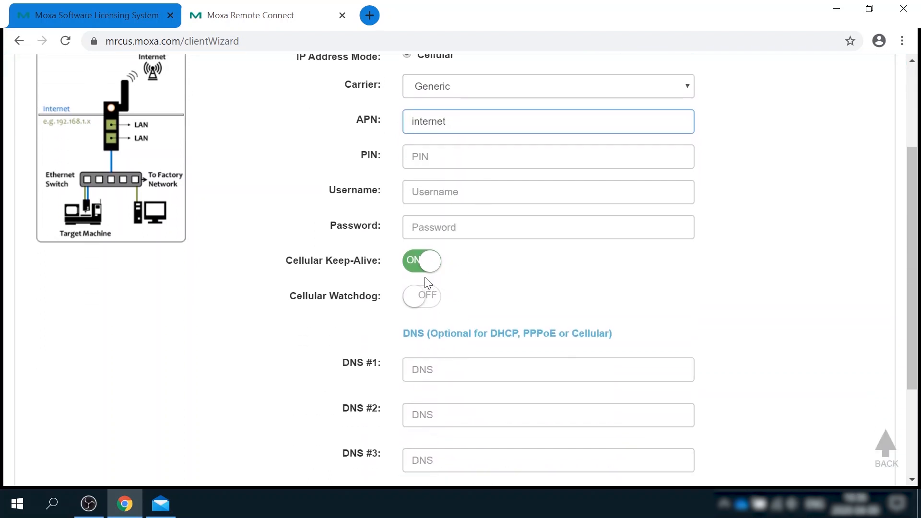
pyautogui.click(422, 295)
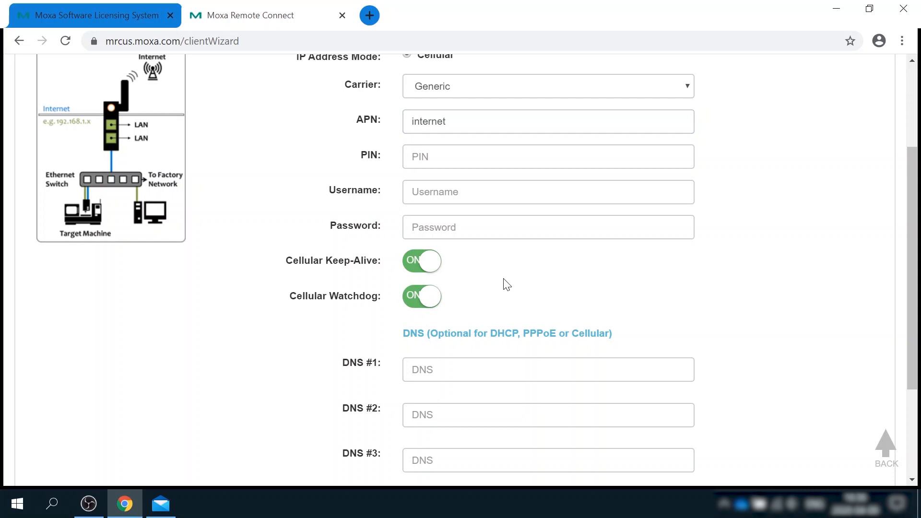
pyautogui.scroll(-3)
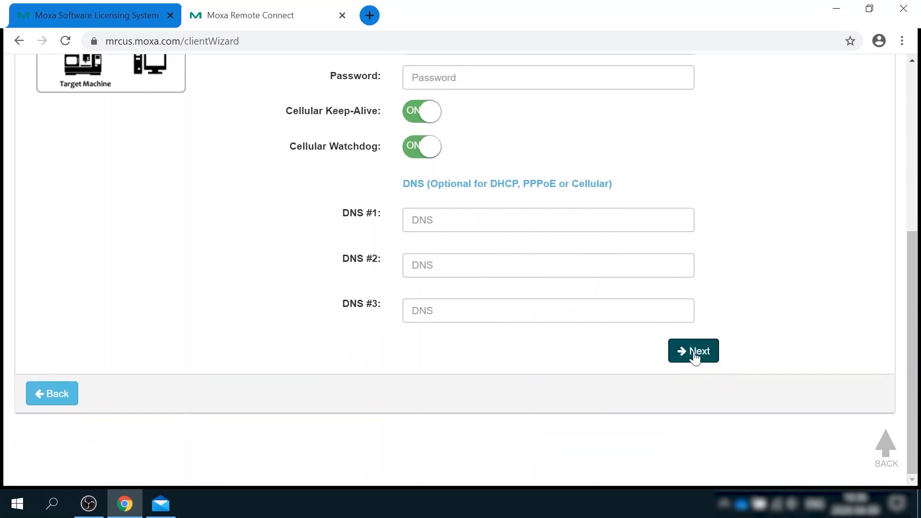
pyautogui.moveTo(695, 358)
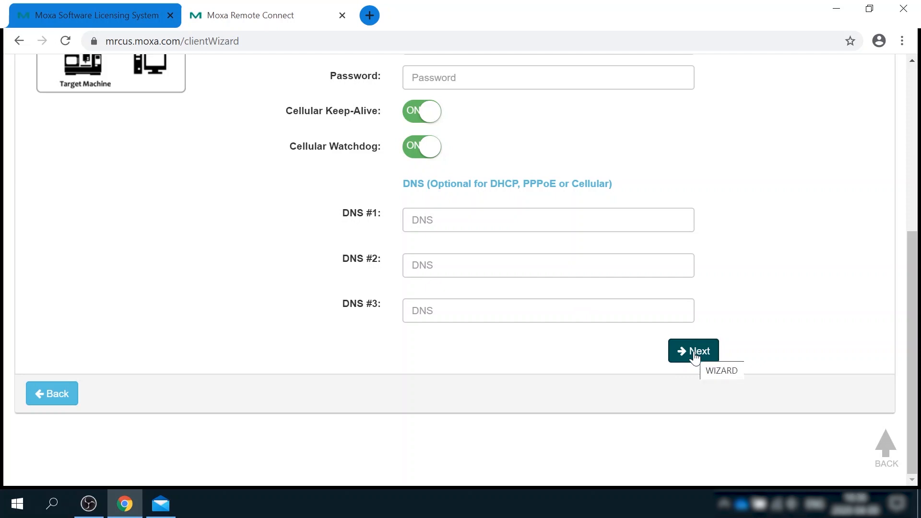
# Step: Set the management IP to 192.168.127.50 on the Local Network step
pyautogui.click(693, 352)
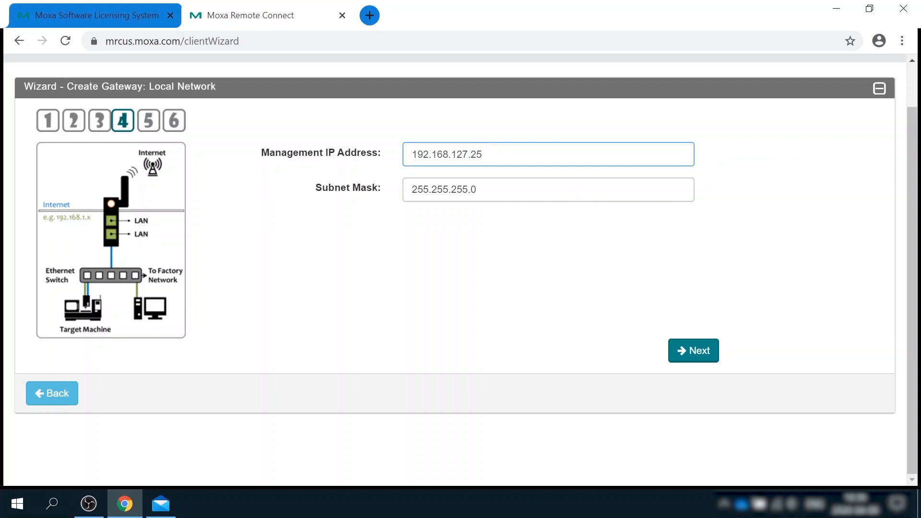
pyautogui.press('BackSpace')
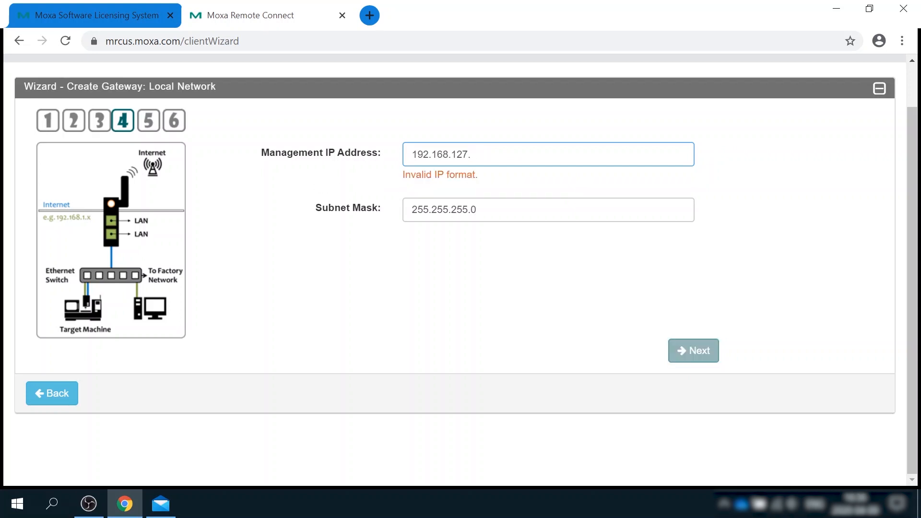
pyautogui.write('50')
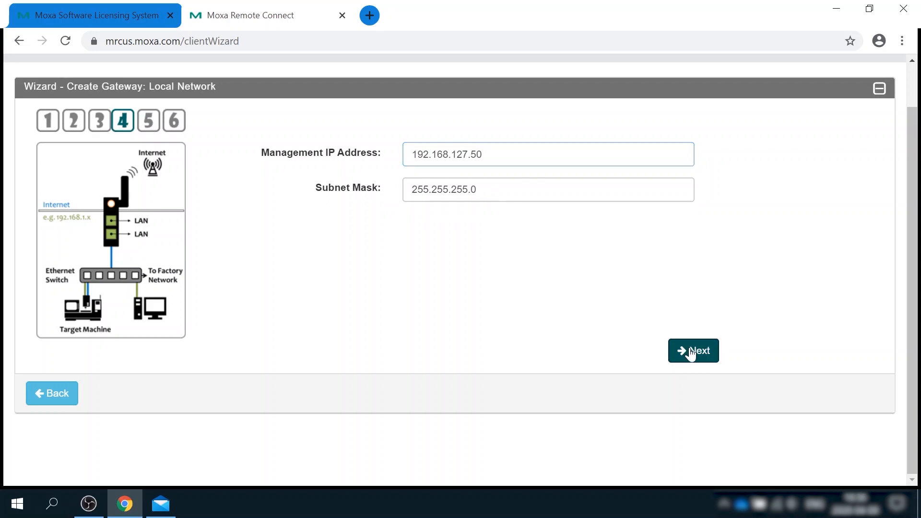
# Step: Leave Local Devices empty and confirm Yes to allow access to all connected devices
pyautogui.click(693, 352)
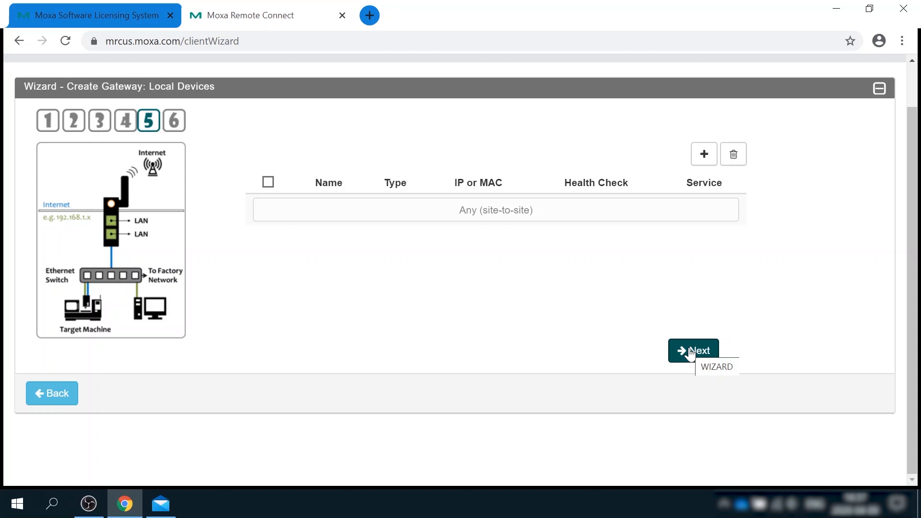
pyautogui.click(693, 352)
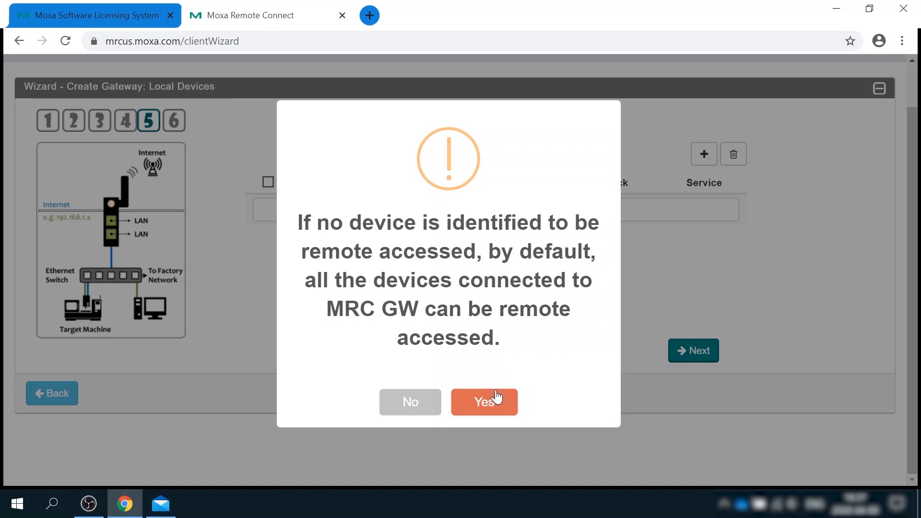
pyautogui.moveTo(493, 407)
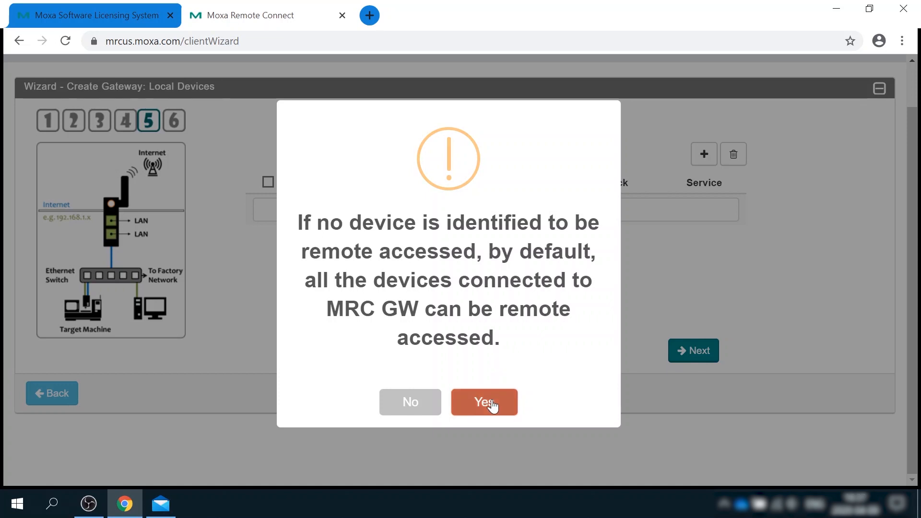
pyautogui.click(484, 402)
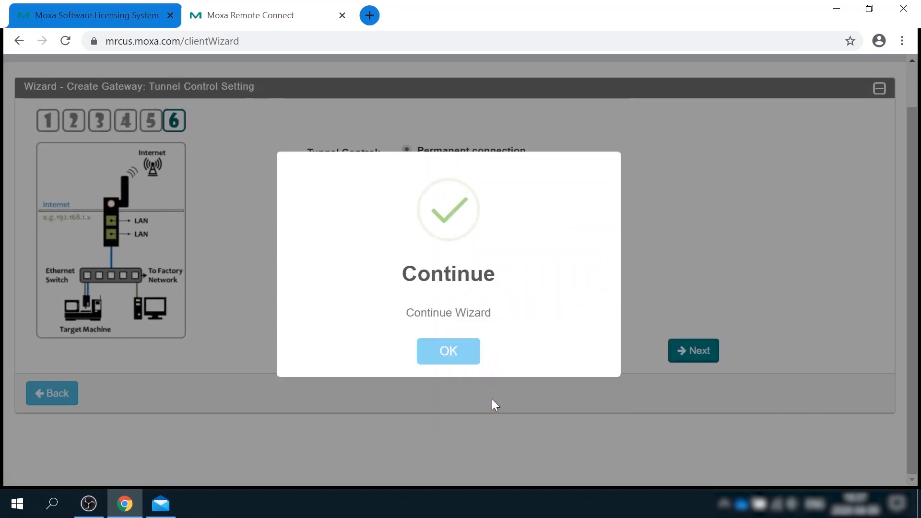
# Step: Set tunnel control to 'Controlled by USB Key' and reach the wizard Result page
pyautogui.click(448, 351)
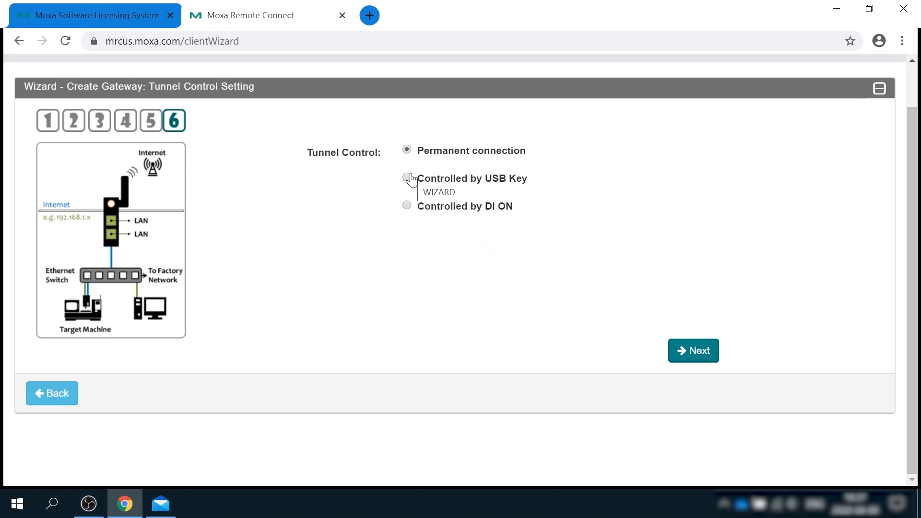
pyautogui.click(407, 179)
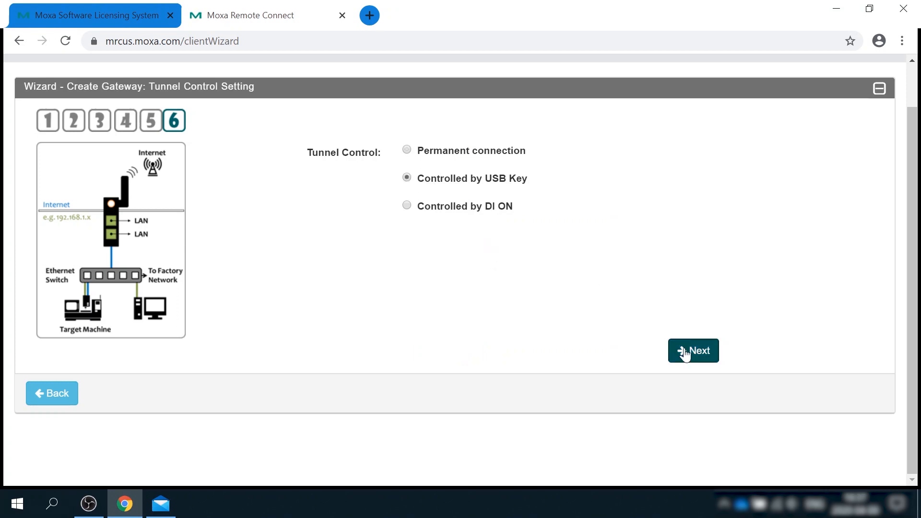
pyautogui.click(693, 351)
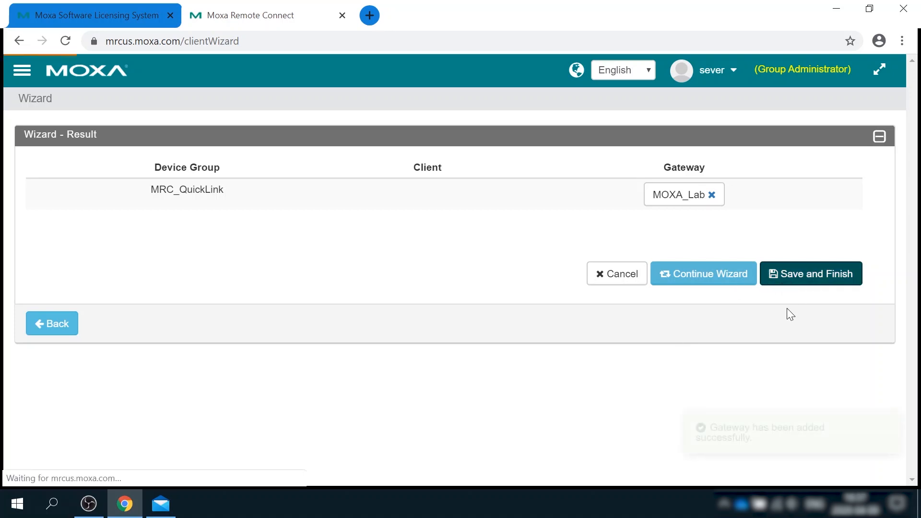
# Step: Finish the gateway wizard and bring up MOXA_Lab's activation key in the gateway list
pyautogui.click(811, 273)
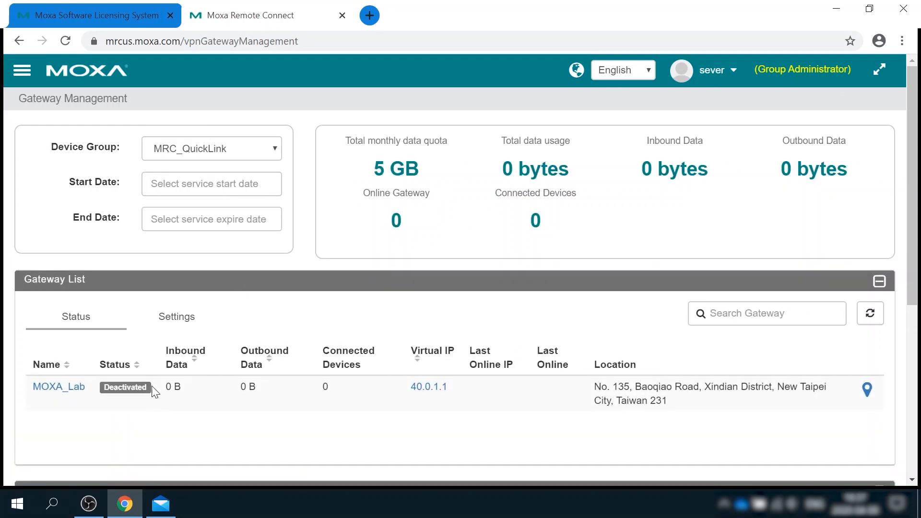
pyautogui.moveTo(163, 398)
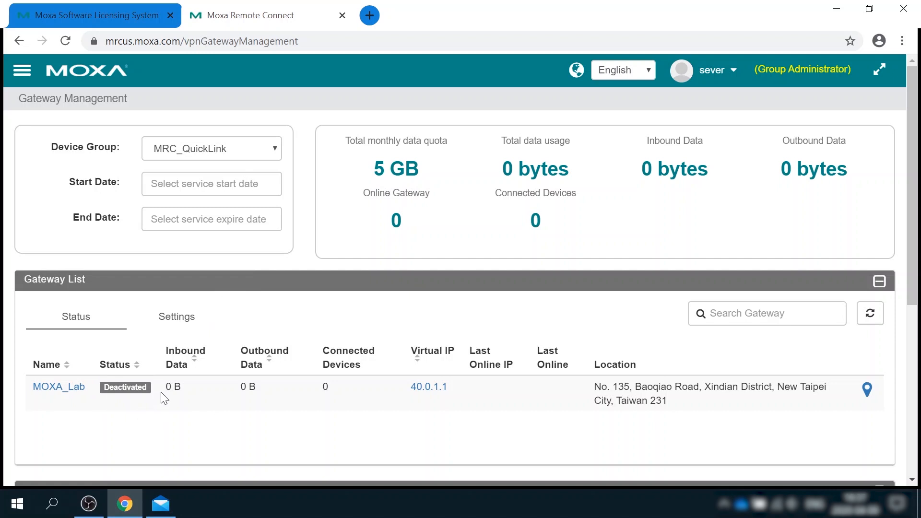
pyautogui.scroll(-3)
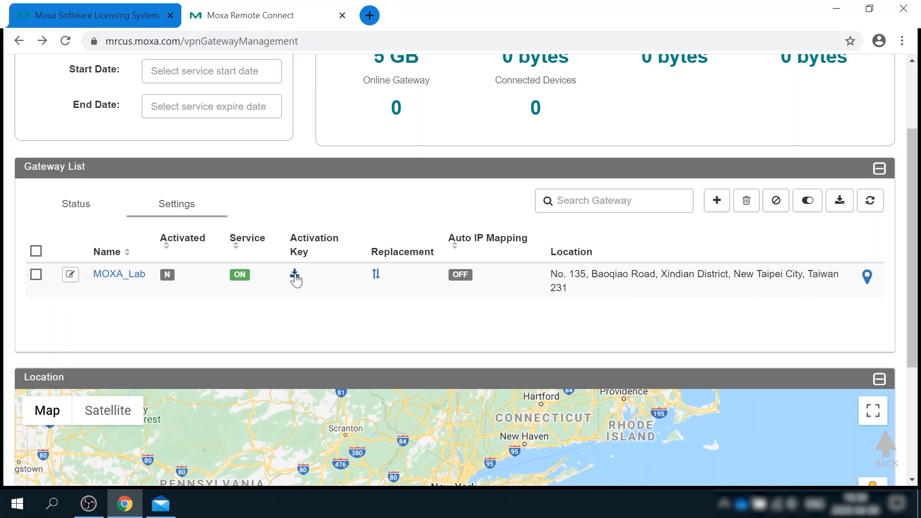
pyautogui.click(293, 275)
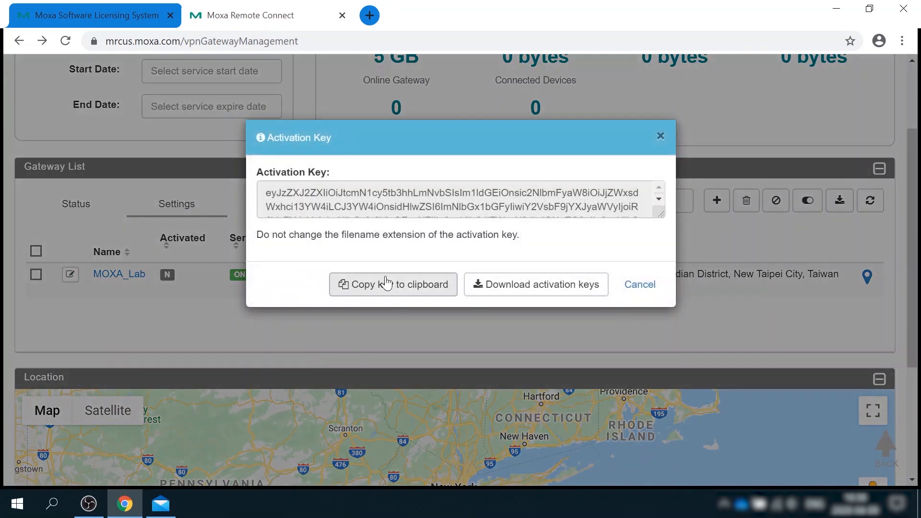
# Step: Download MRC_QuickLink_MOXA_Lab.key and reveal it in the Downloads folder
pyautogui.click(535, 284)
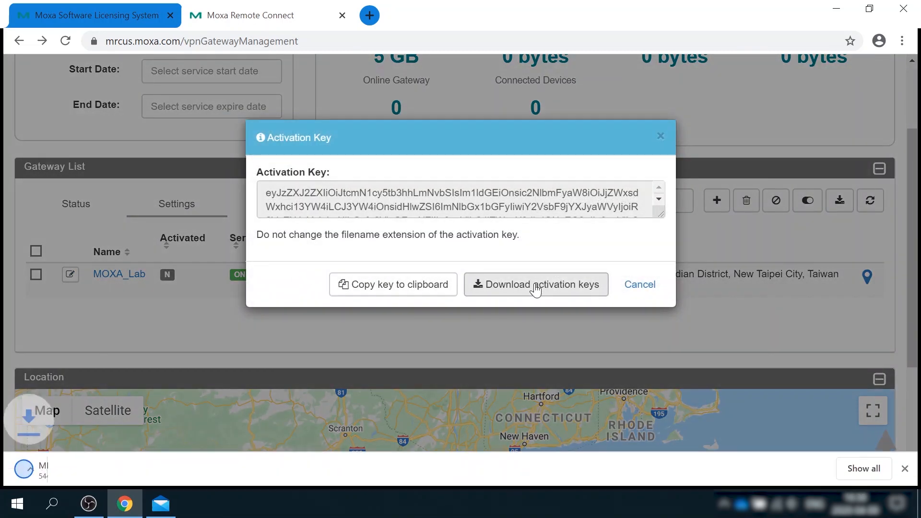
pyautogui.click(536, 284)
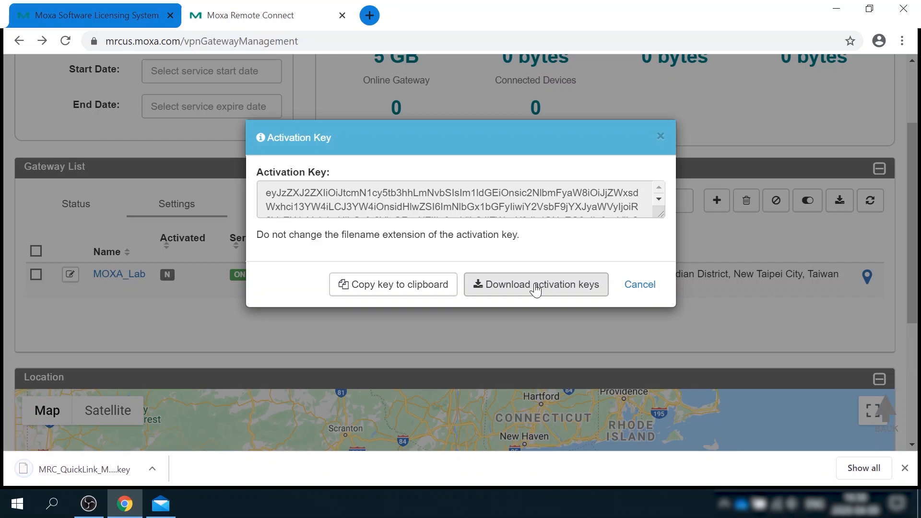
pyautogui.click(536, 284)
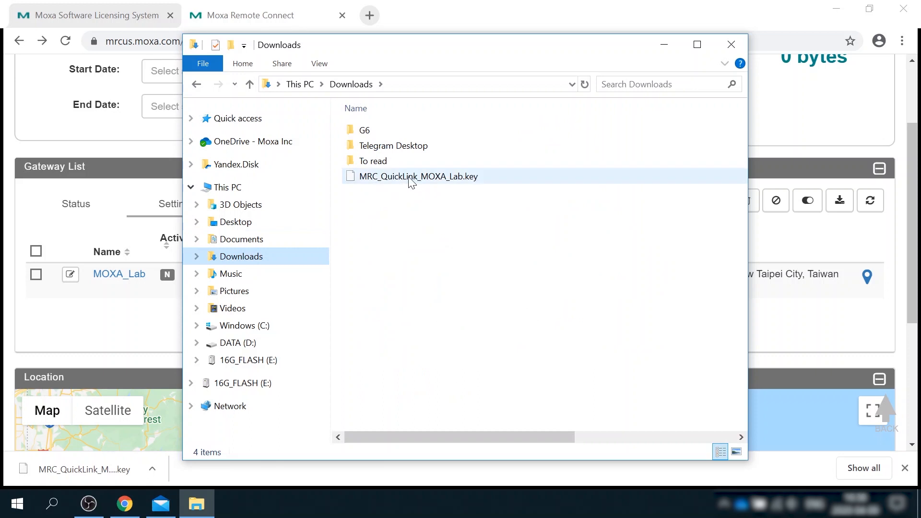
# Step: Copy MRC_QuickLink_MOXA_Lab.key from Downloads onto the 16G_FLASH (E:) drive and view its contents
pyautogui.moveTo(417, 177); pyautogui.dragTo(268, 360)
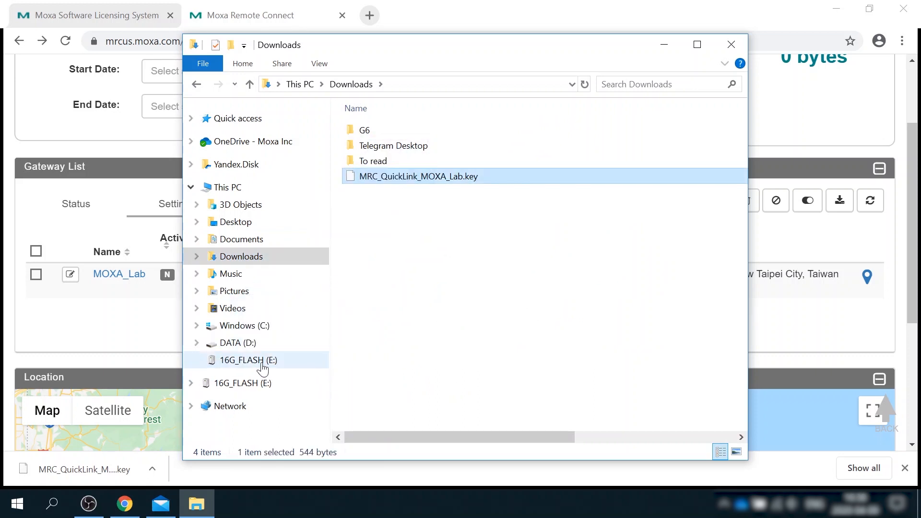
pyautogui.click(245, 360)
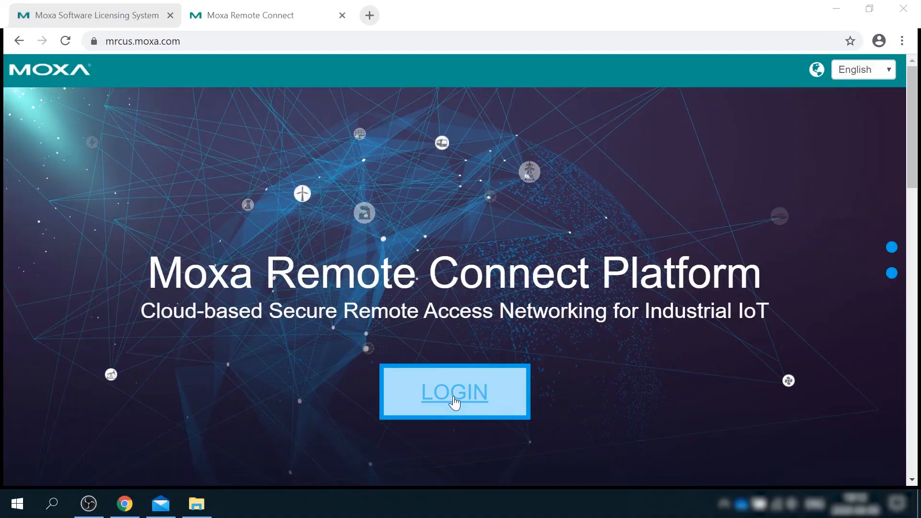
# Step: Sign in to the portal and see MOXA_Lab online at virtual IP 40.0.1.1
pyautogui.click(455, 392)
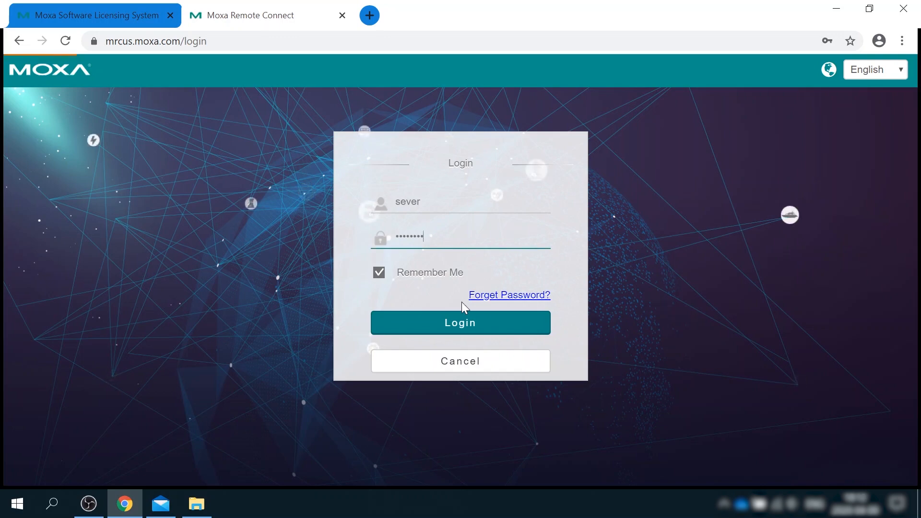
pyautogui.click(460, 322)
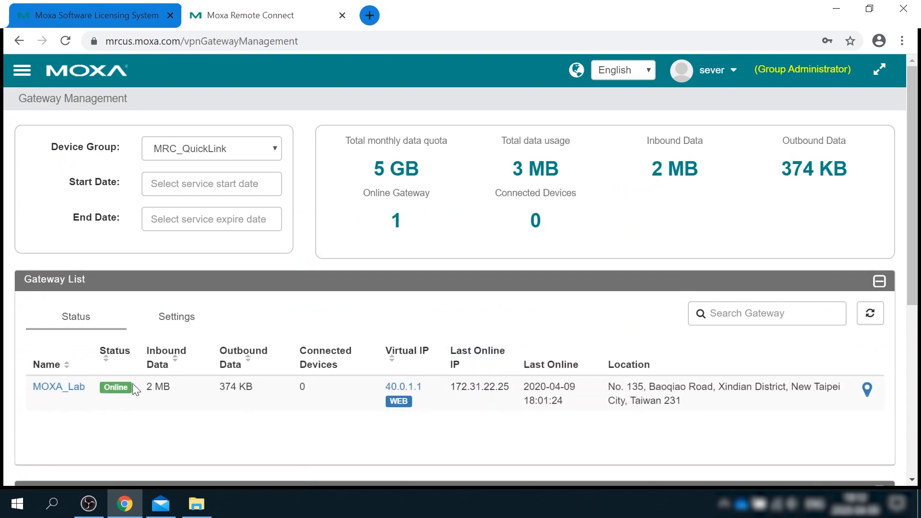
pyautogui.moveTo(140, 416)
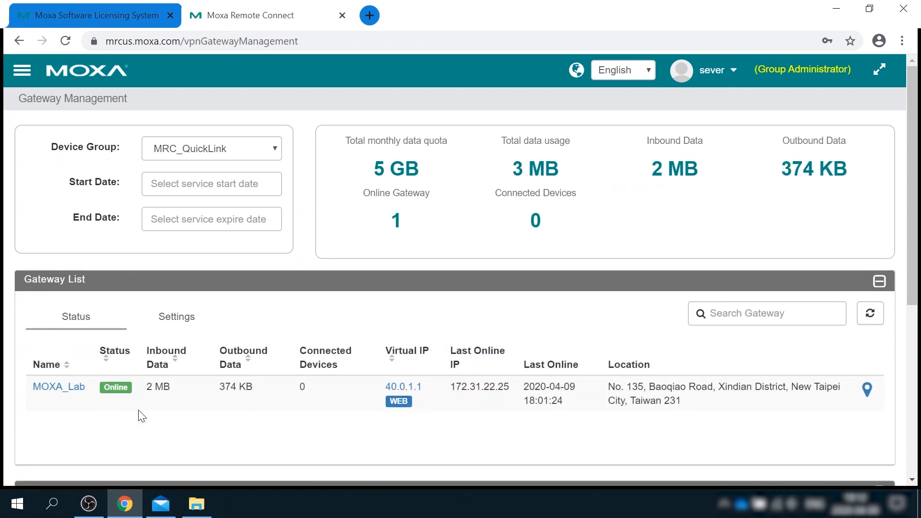
pyautogui.moveTo(406, 389)
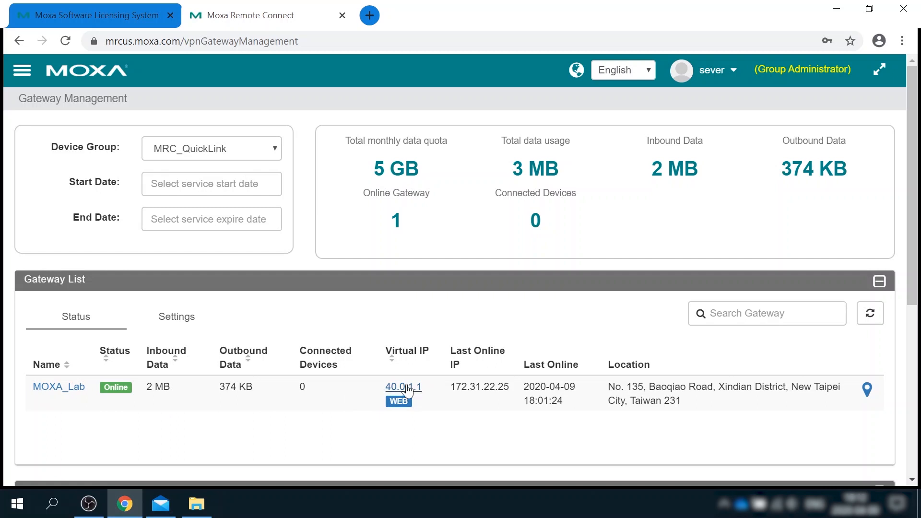
# Step: Check MOXA_Lab's WAN status and LAN IP 192.168.127.50 in its web console, then return to the portal
pyautogui.click(398, 401)
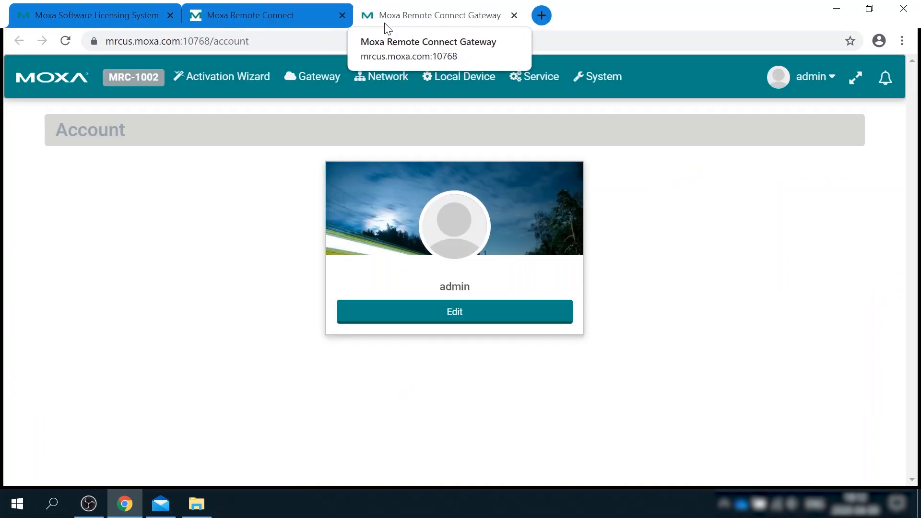
pyautogui.click(387, 77)
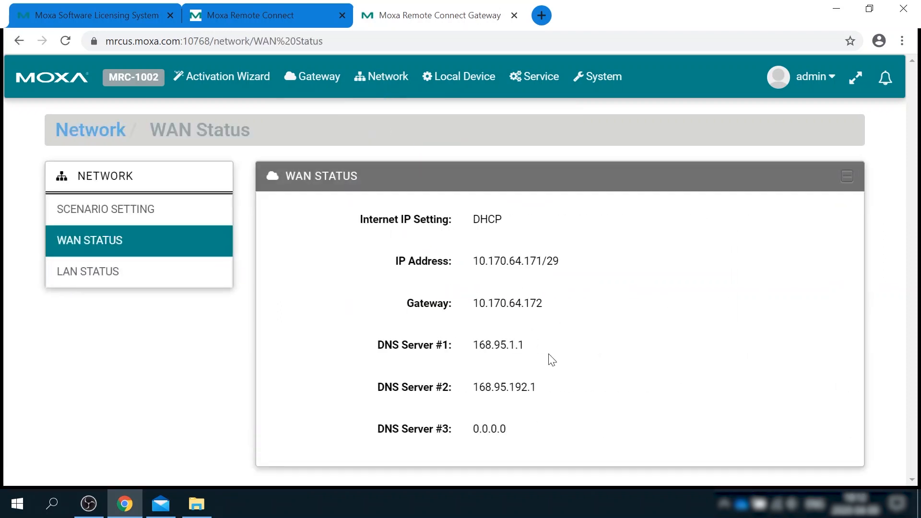
pyautogui.moveTo(105, 273)
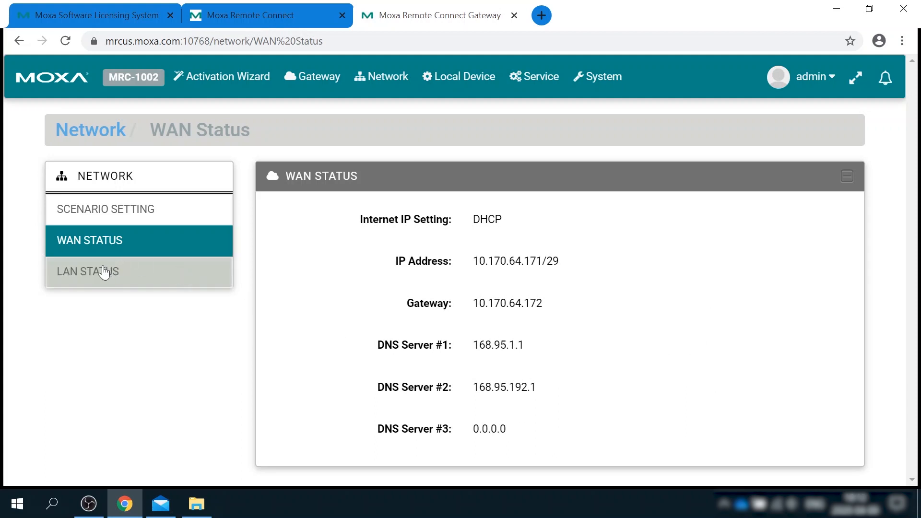
pyautogui.click(88, 270)
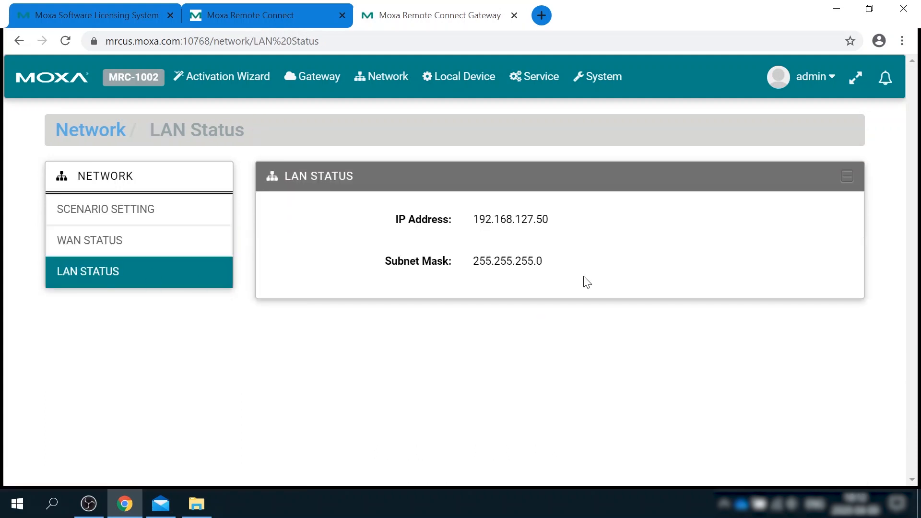
pyautogui.click(438, 16)
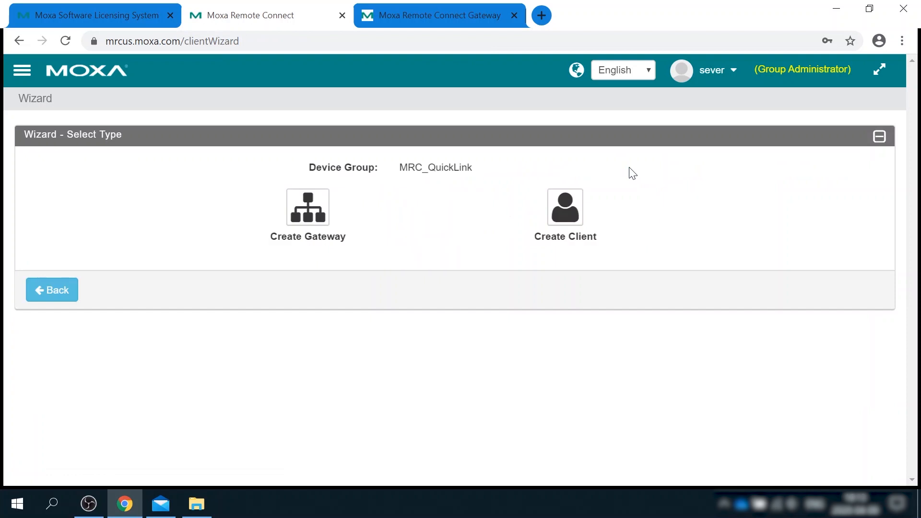
pyautogui.click(565, 207)
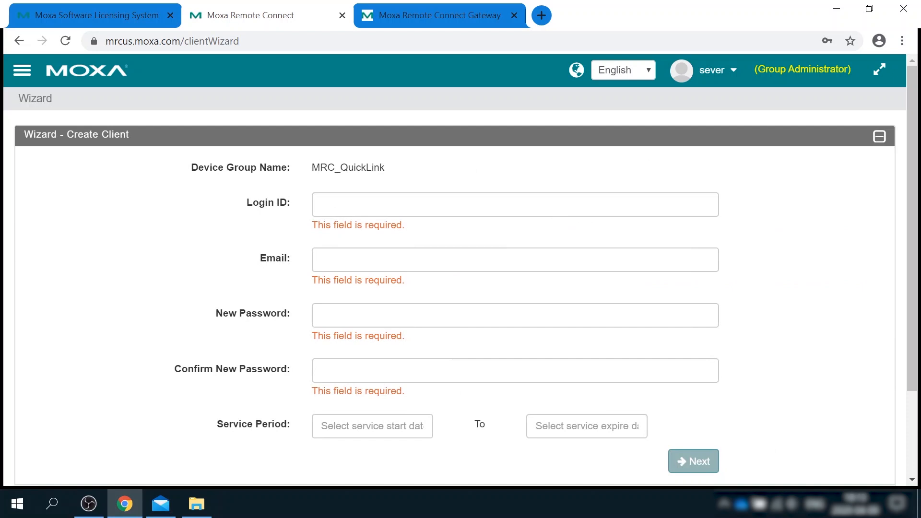
pyautogui.write('Sever')
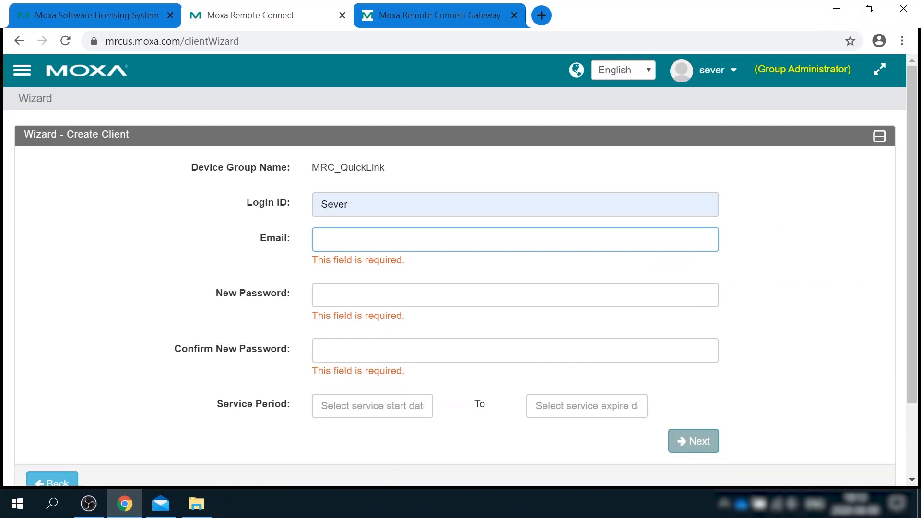
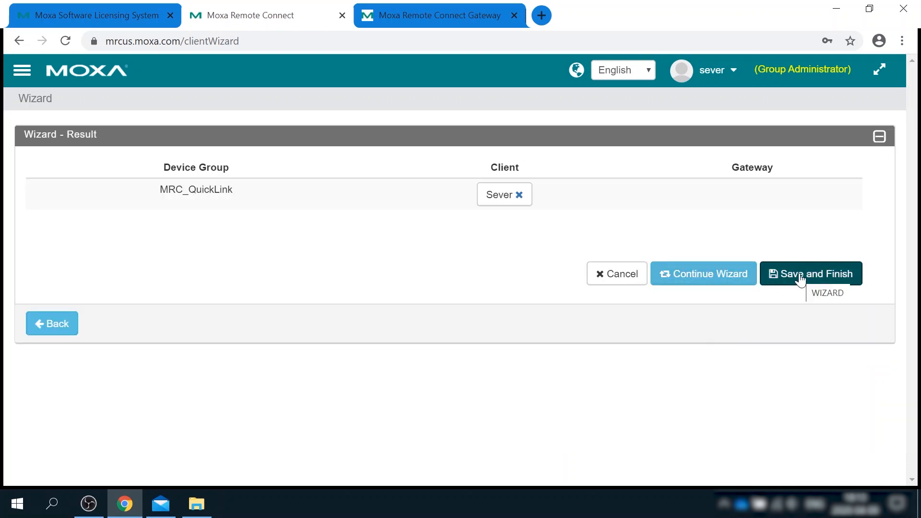
pyautogui.click(811, 273)
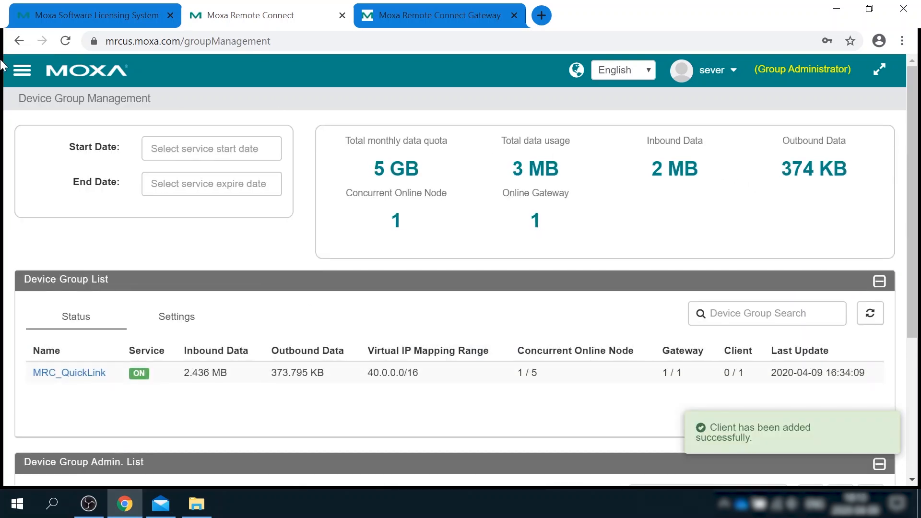
pyautogui.click(22, 70)
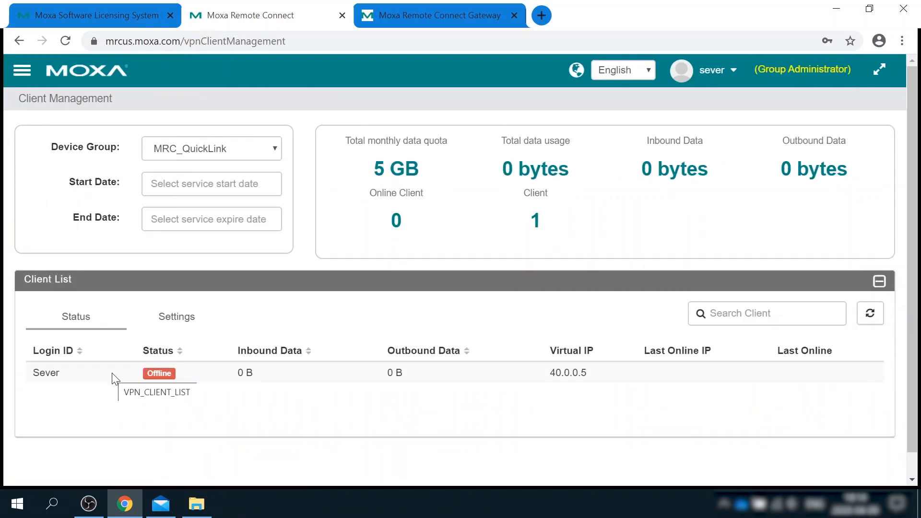
pyautogui.moveTo(171, 322)
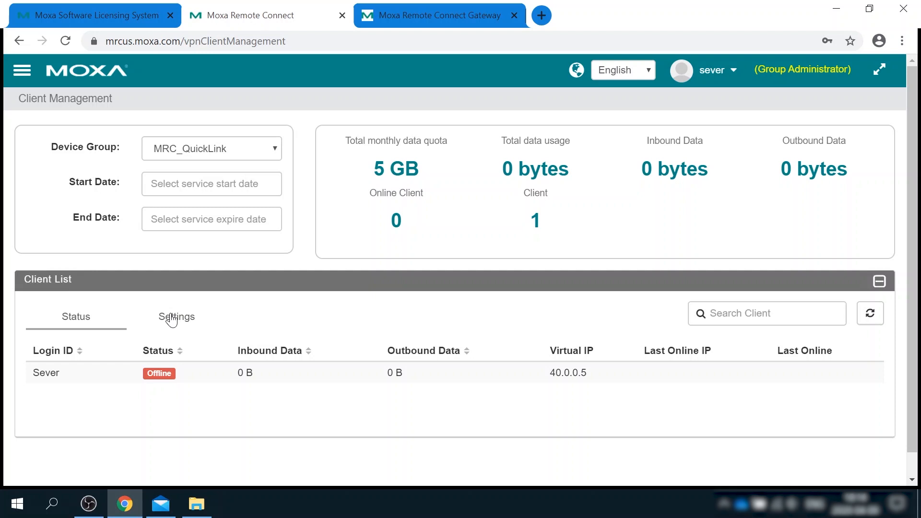
pyautogui.click(176, 317)
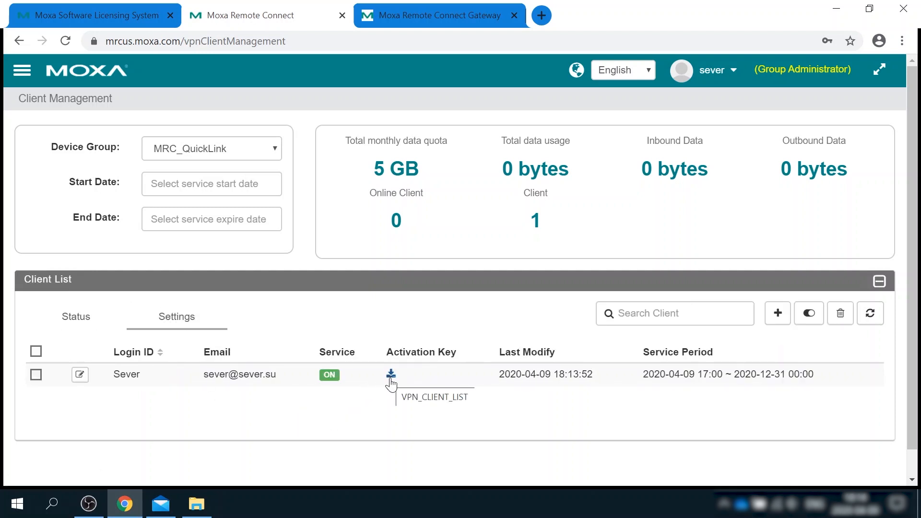
pyautogui.click(391, 374)
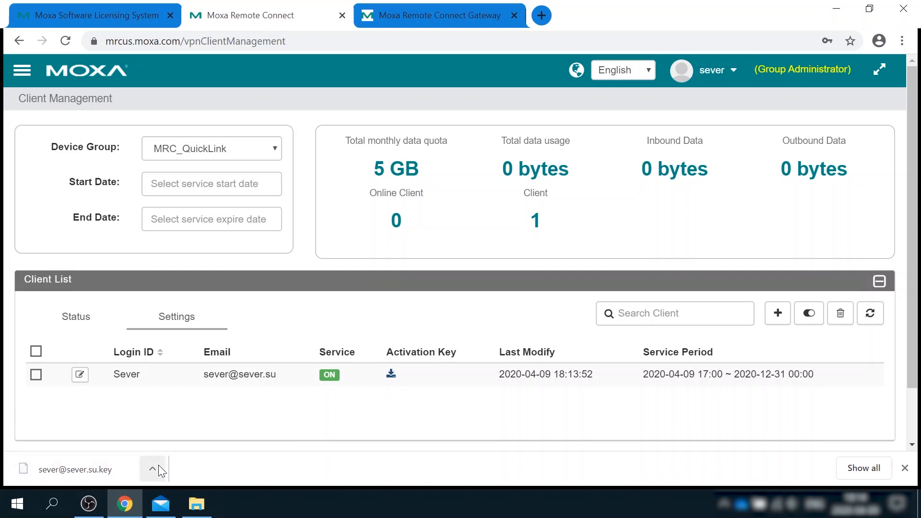
pyautogui.moveTo(293, 421)
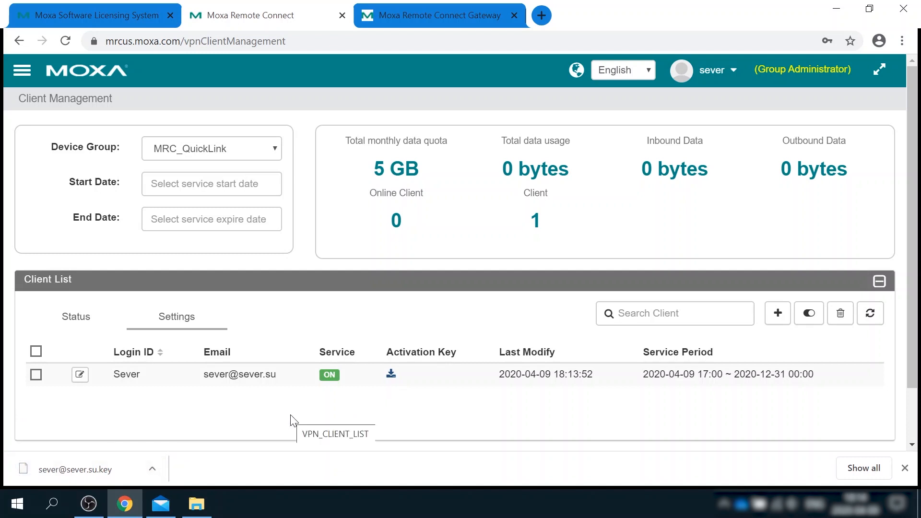
pyautogui.moveTo(541, 17)
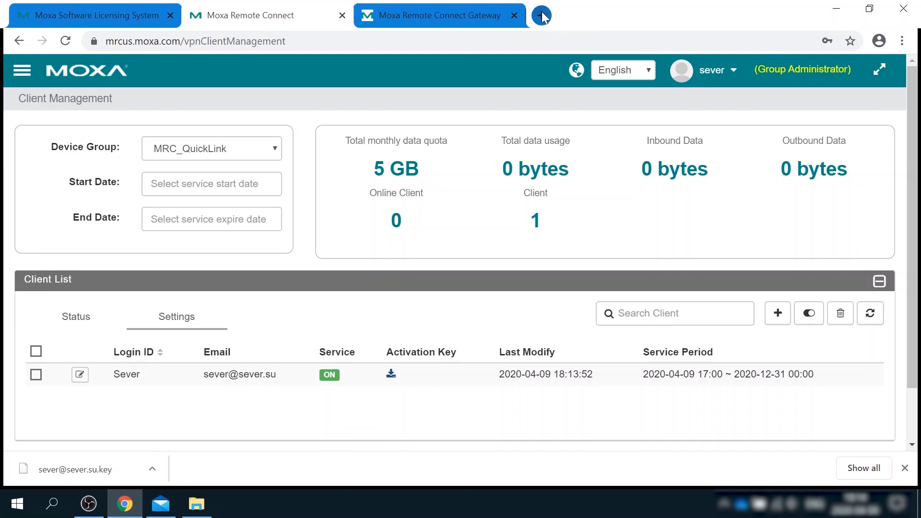
pyautogui.click(539, 15)
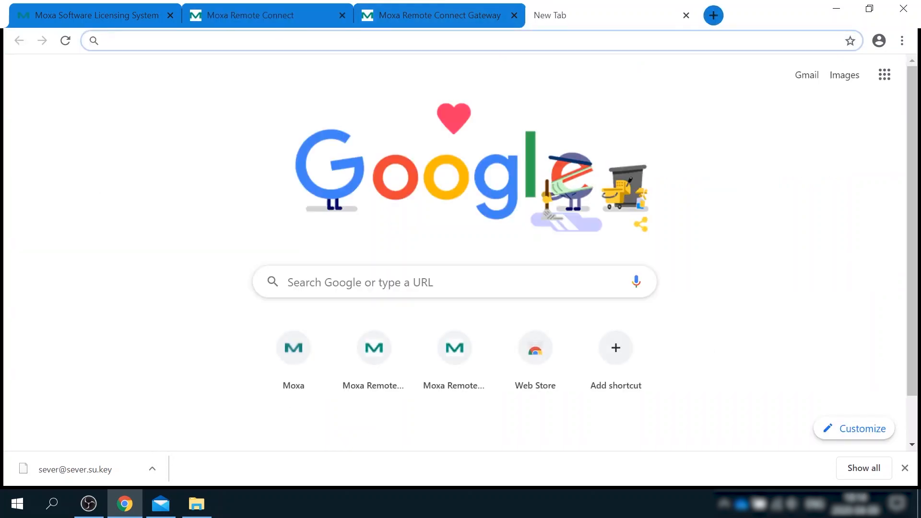
pyautogui.write('www.moxa.com')
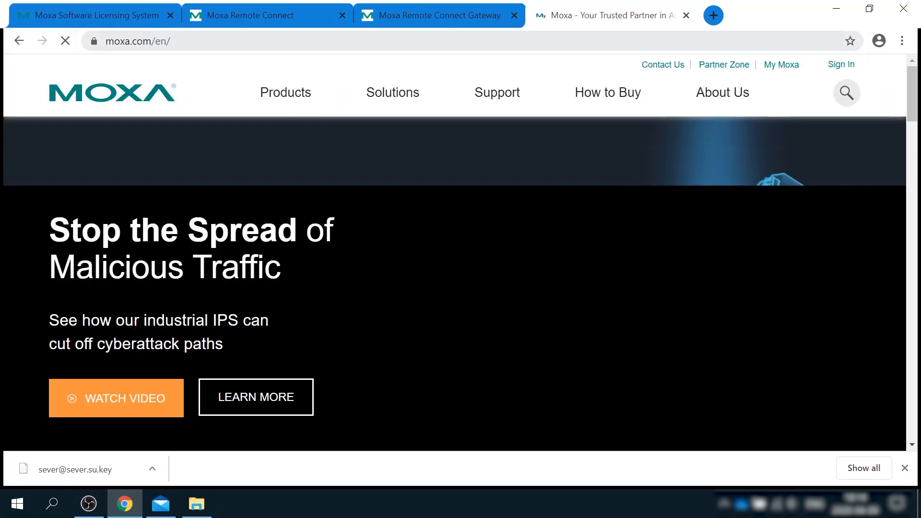
pyautogui.click(285, 93)
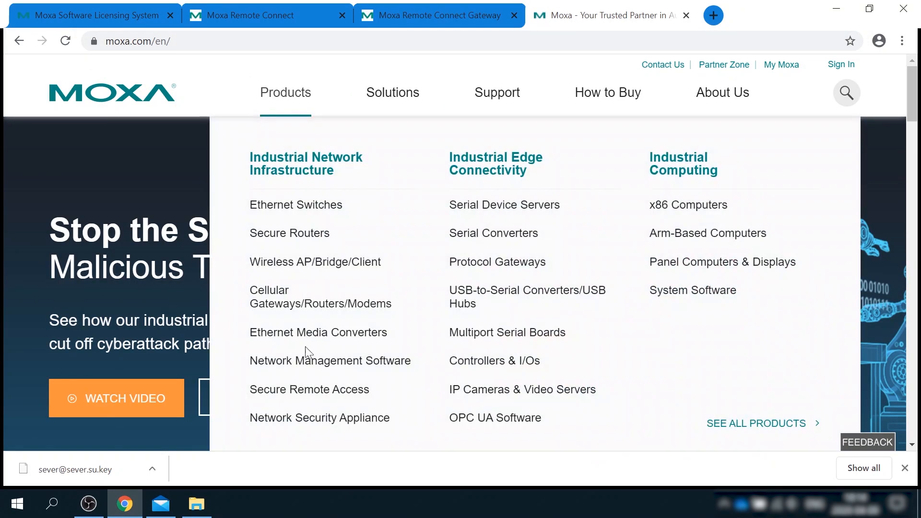
pyautogui.click(309, 390)
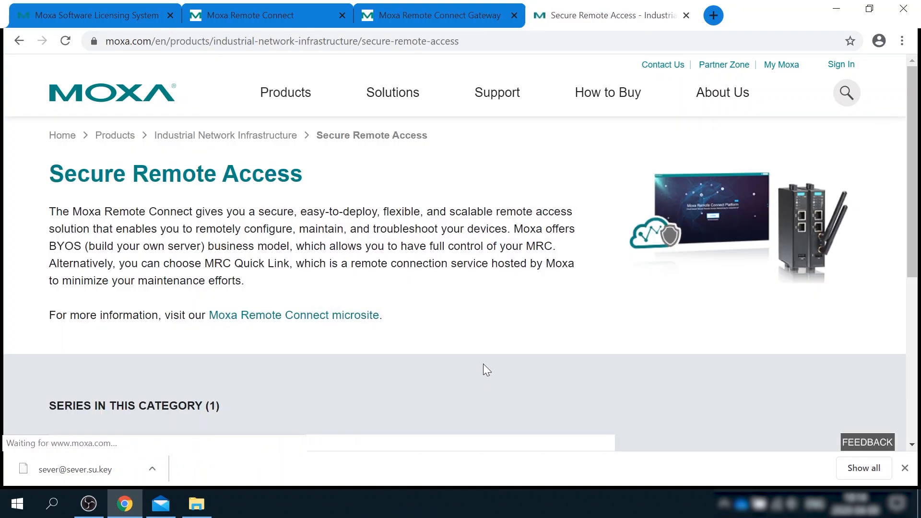
pyautogui.scroll(-3)
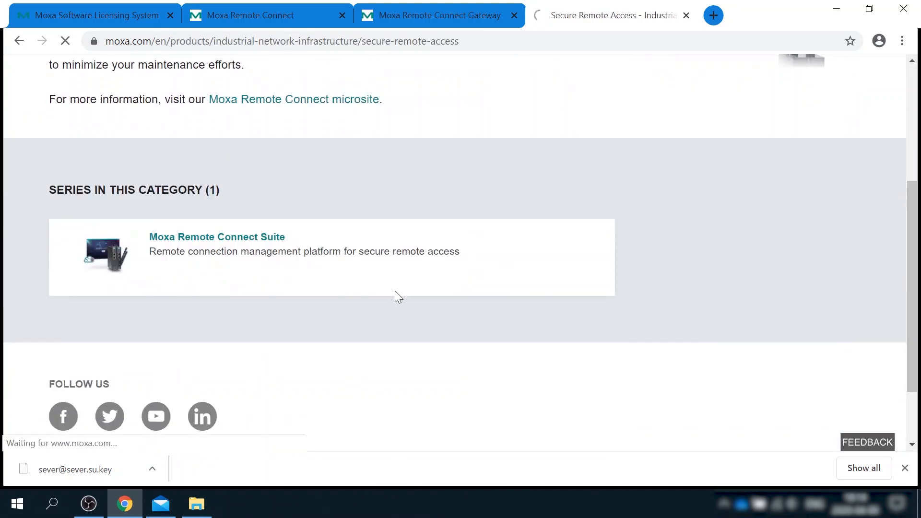
pyautogui.click(217, 236)
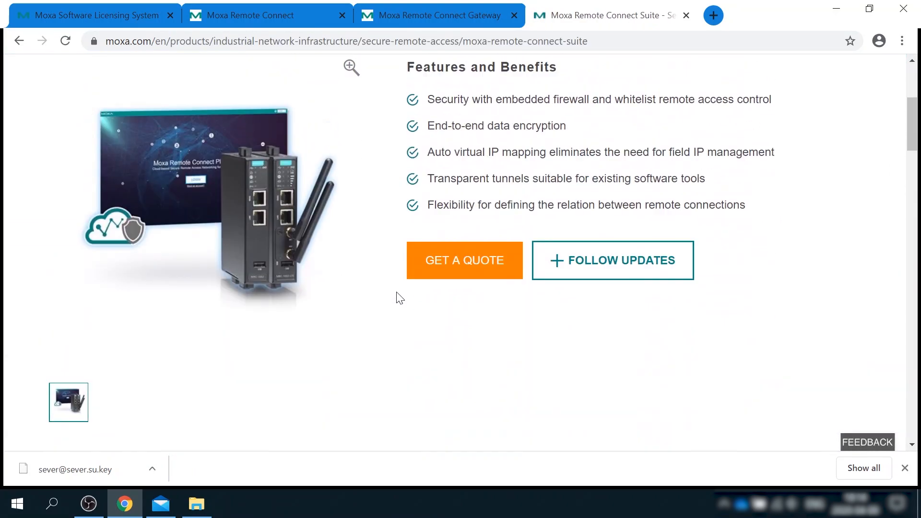
# Step: Download the MRC Client software package and filter the resources to tech notes
pyautogui.click(307, 78)
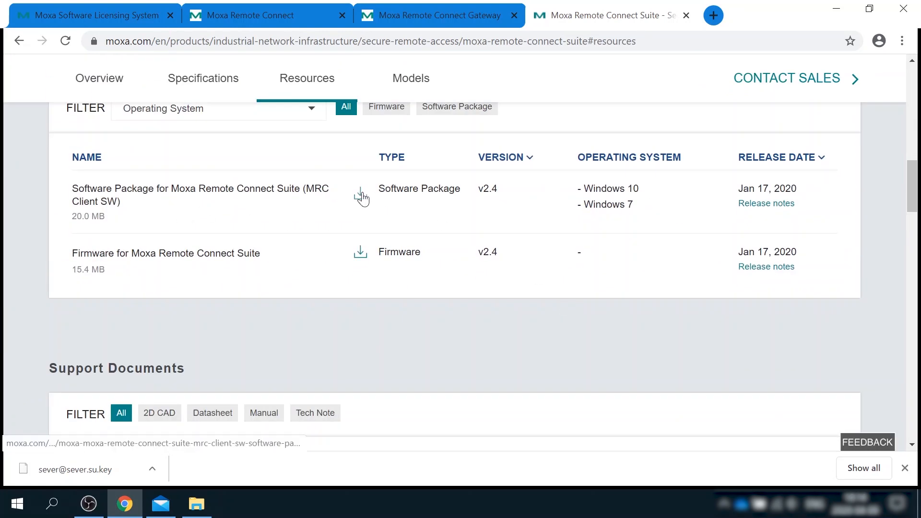
pyautogui.click(361, 191)
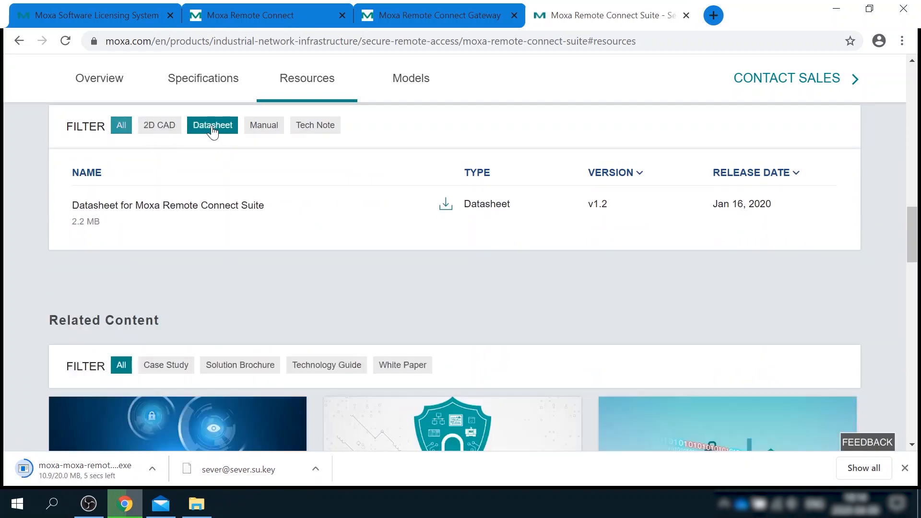
pyautogui.click(315, 125)
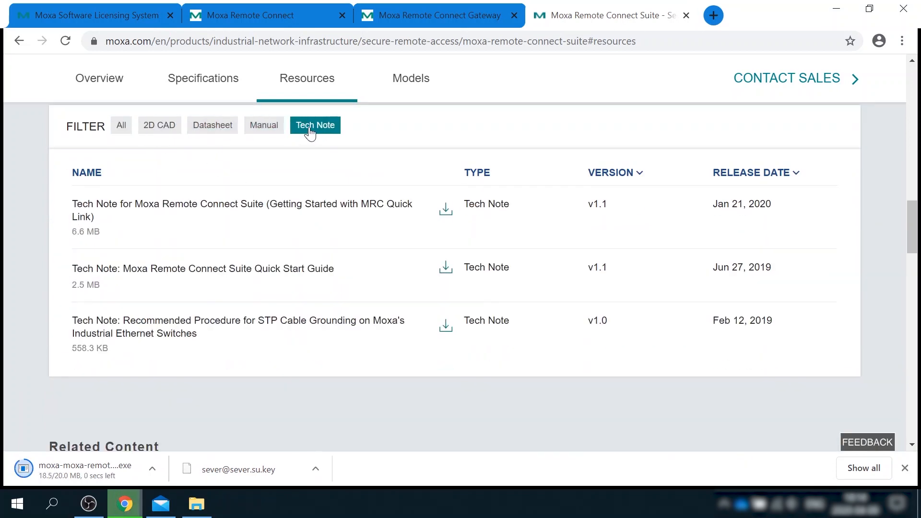
pyautogui.moveTo(443, 215)
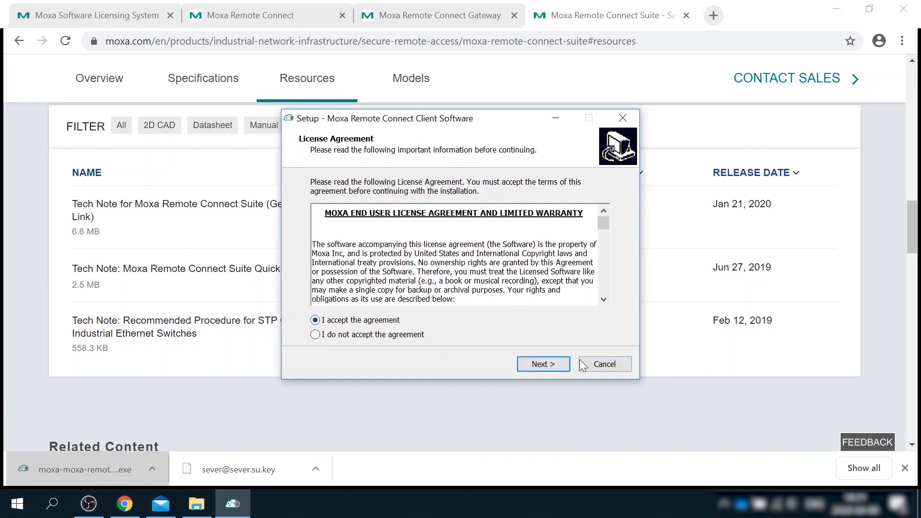
# Step: Install the MRC client with the bundled TAP-Windows 9.21.2 driver in default folders and launch it
pyautogui.click(543, 364)
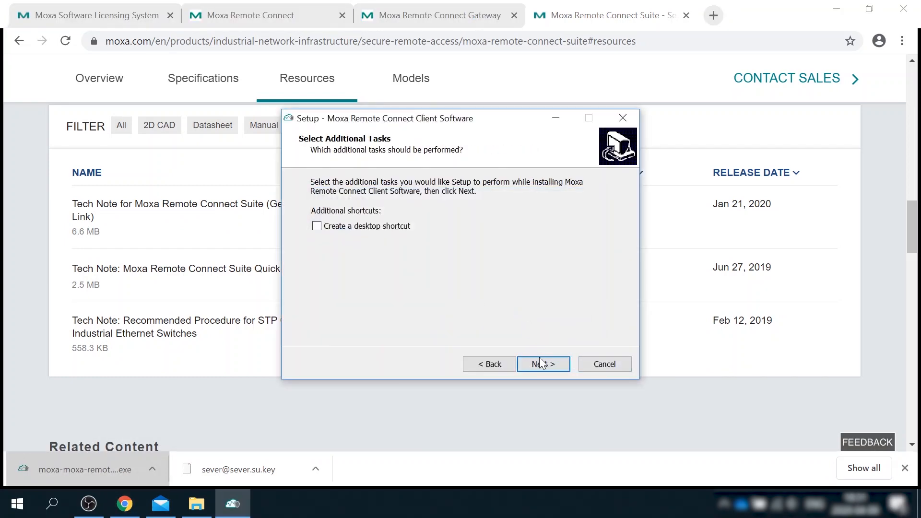
pyautogui.click(543, 365)
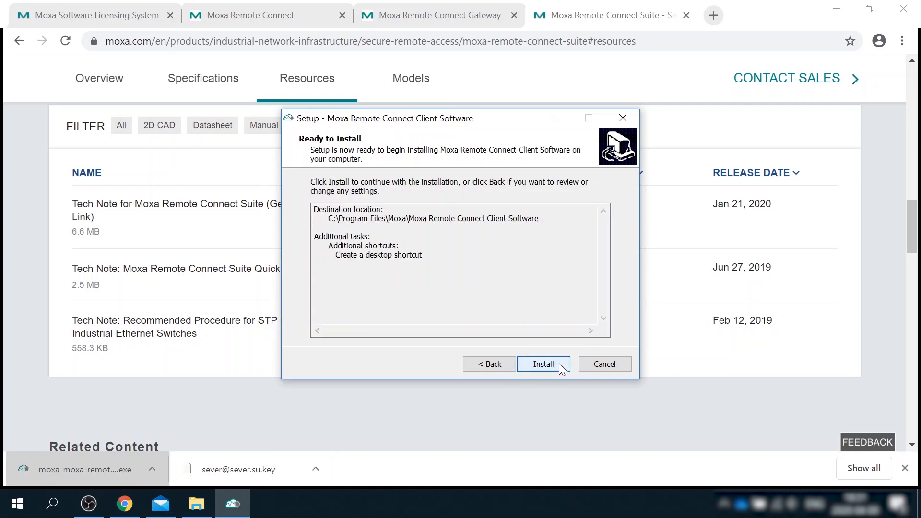
pyautogui.click(544, 364)
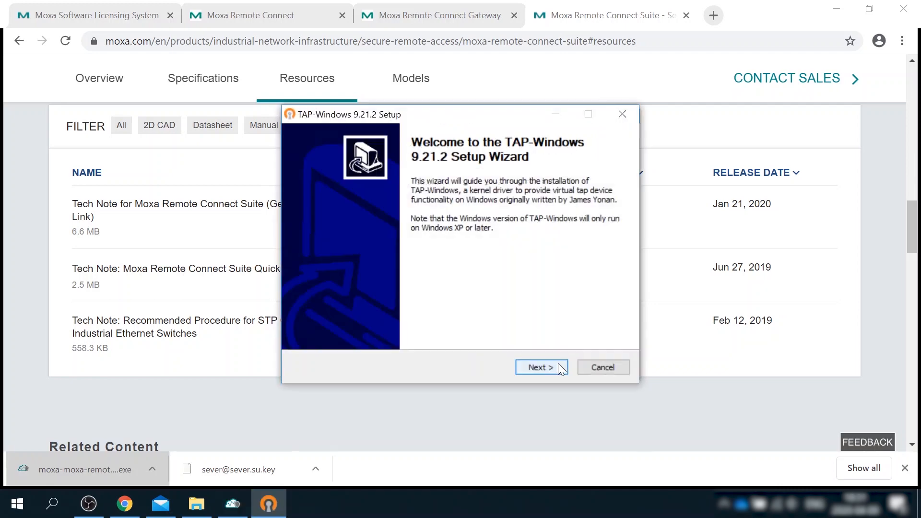
pyautogui.click(541, 367)
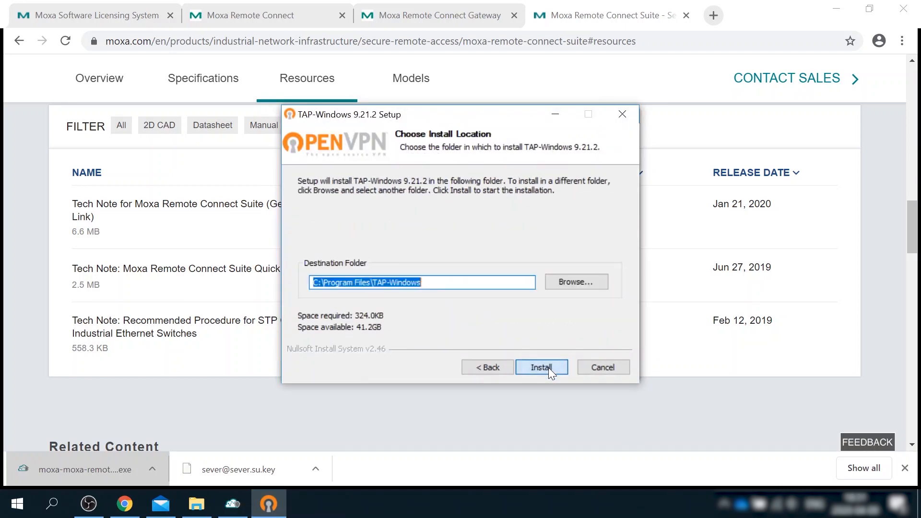
pyautogui.click(541, 367)
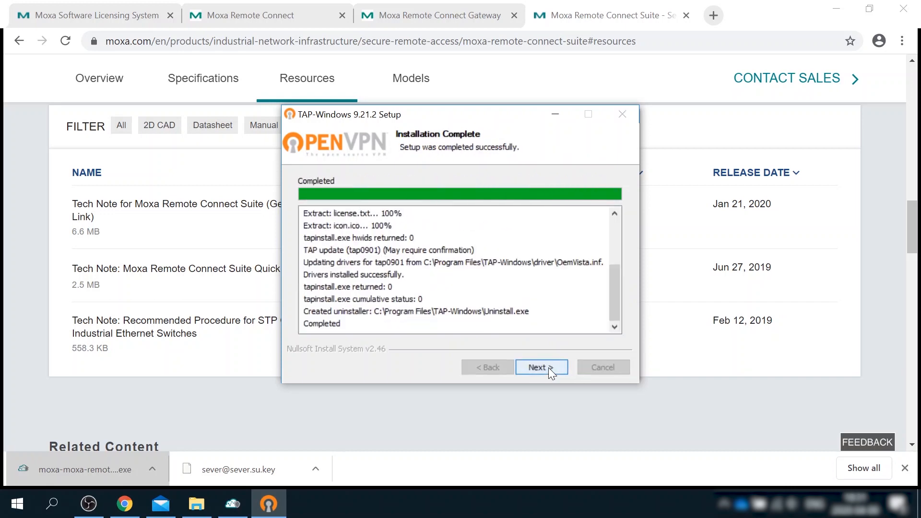
pyautogui.click(541, 367)
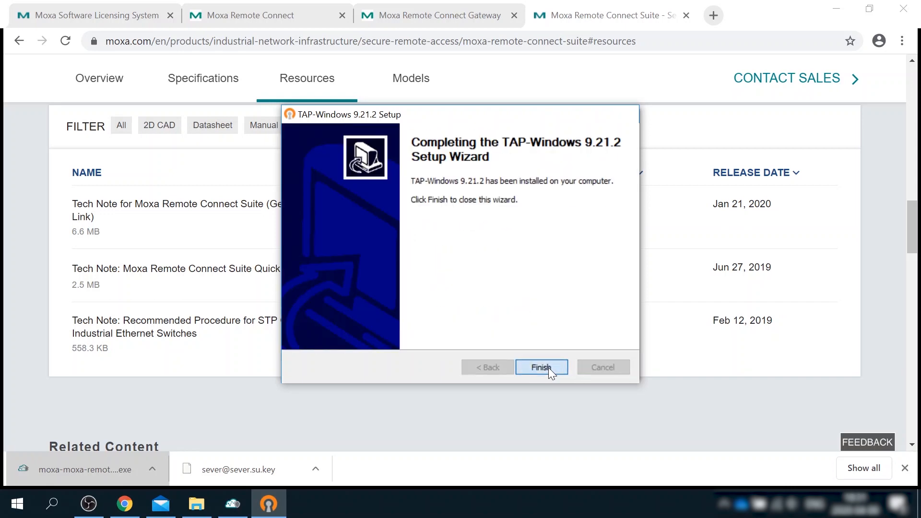
pyautogui.click(541, 366)
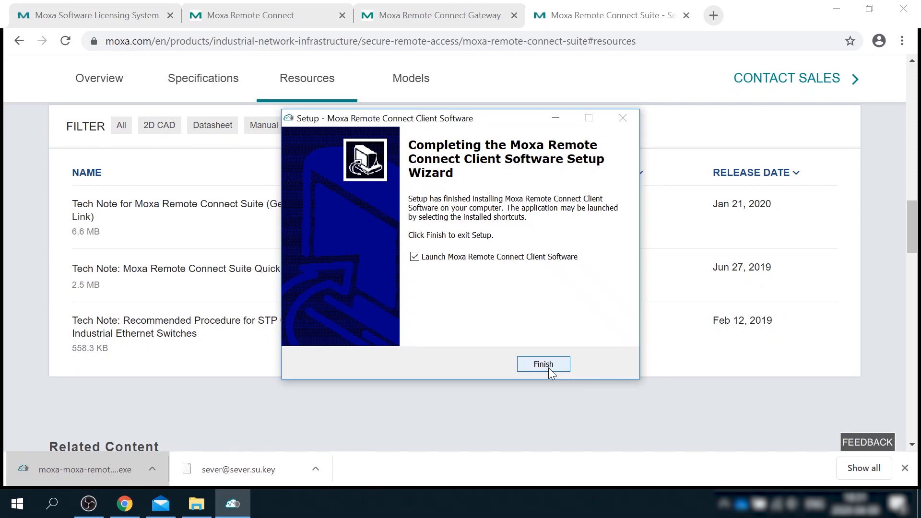
pyautogui.click(543, 364)
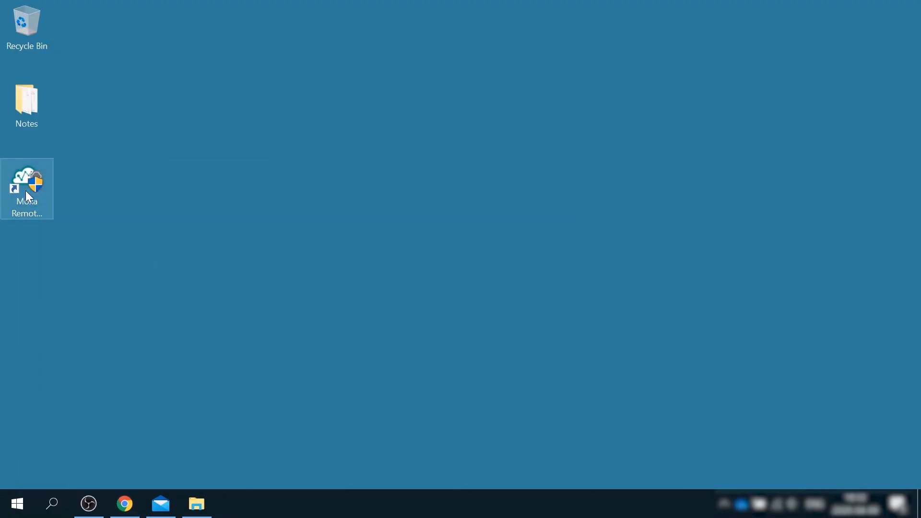
pyautogui.doubleClick(27, 185)
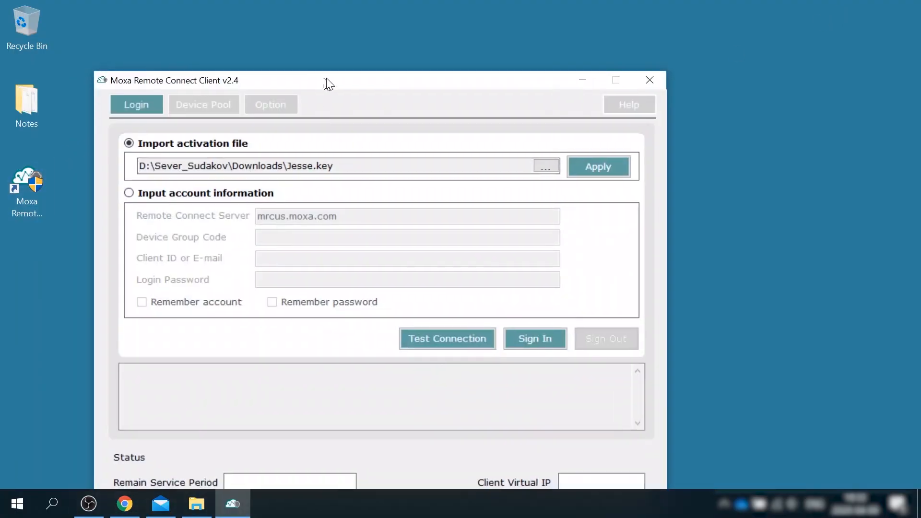
pyautogui.click(546, 167)
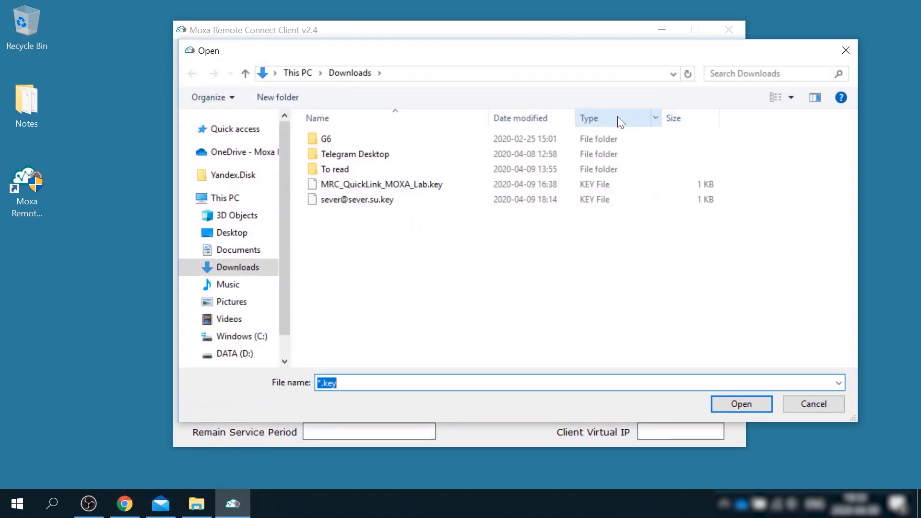
pyautogui.click(741, 404)
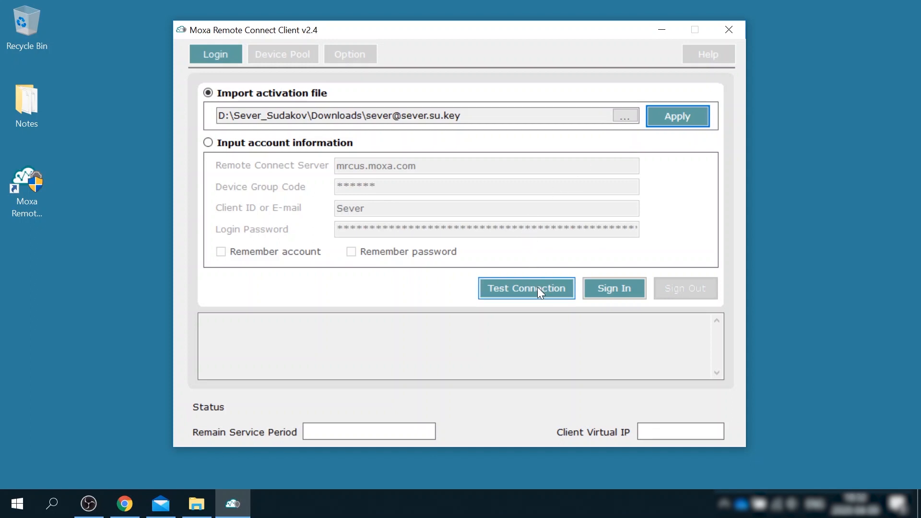
pyautogui.click(527, 288)
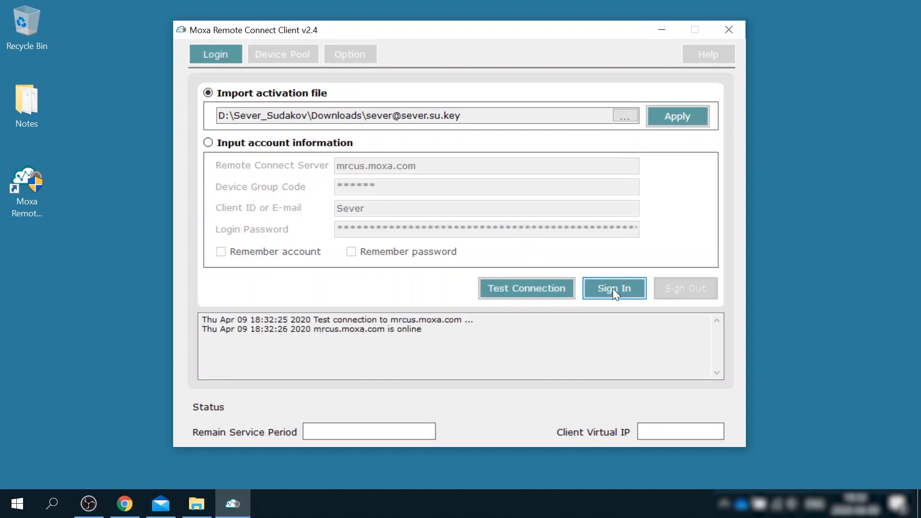
pyautogui.click(614, 288)
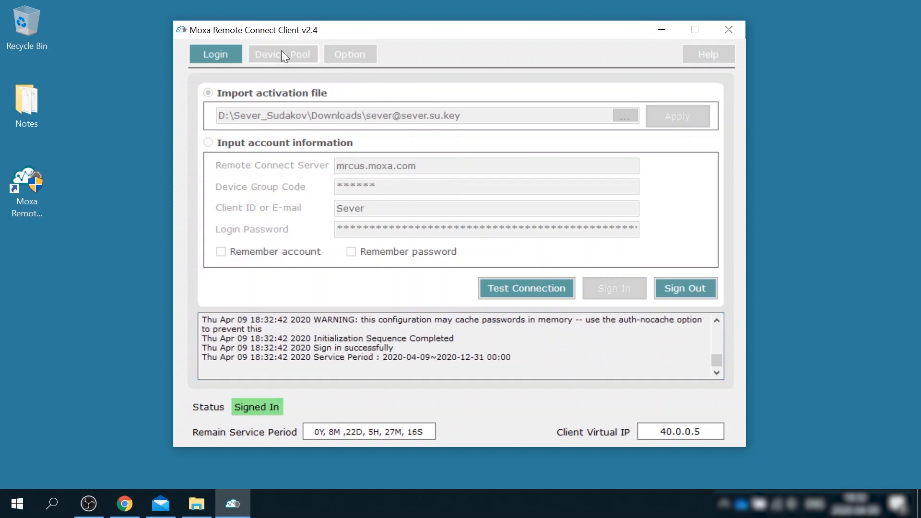
# Step: List the Device Pool showing MOXA_Lab at 40.0.1.1, then restore the browser window
pyautogui.click(282, 54)
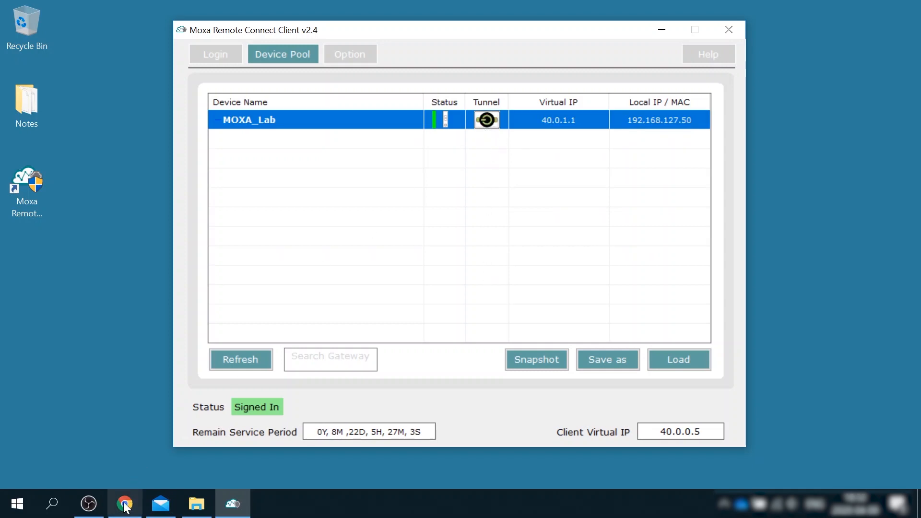
pyautogui.click(52, 503)
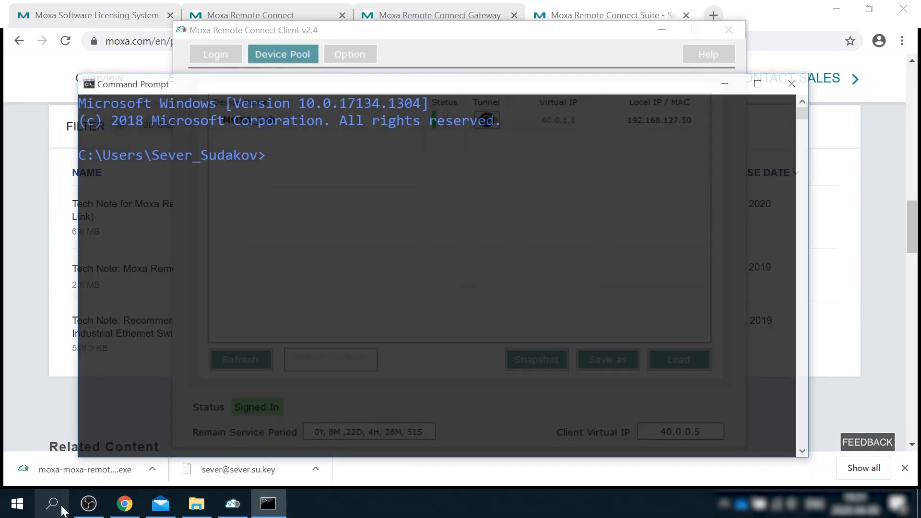
# Step: Run 'route print' to check the routing table, then ping the remote testbed host
pyautogui.write('route pr')
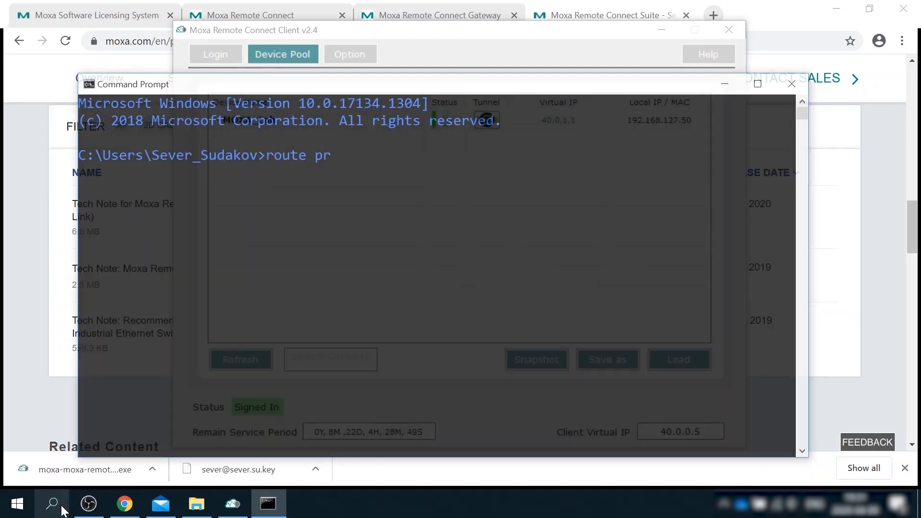
pyautogui.press('Enter')
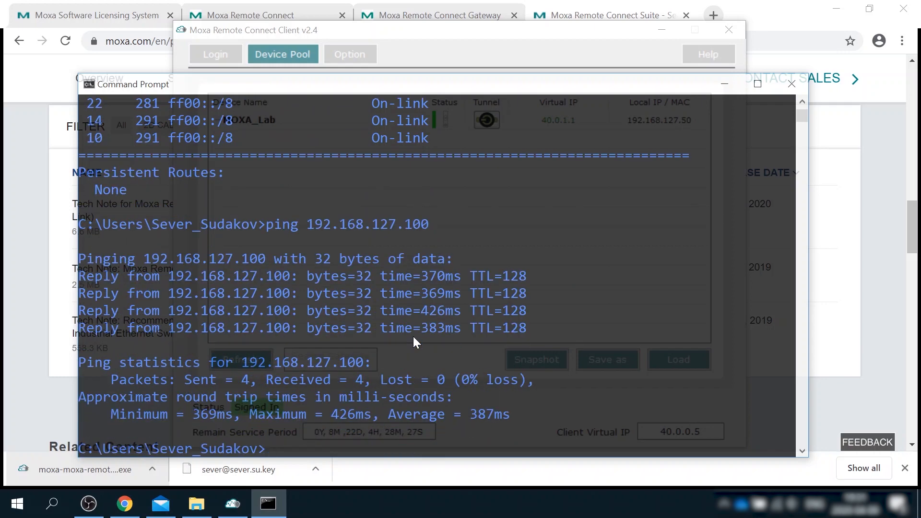
pyautogui.write('ping 192.168.127.2')
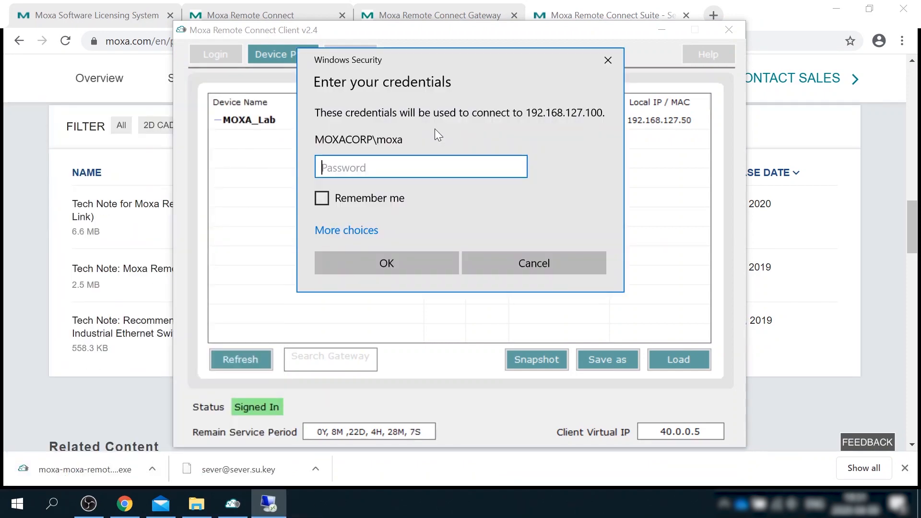
# Step: Log in to the 192.168.127.100 testbed, accept the certificate warning, then end the remote session
pyautogui.click(385, 263)
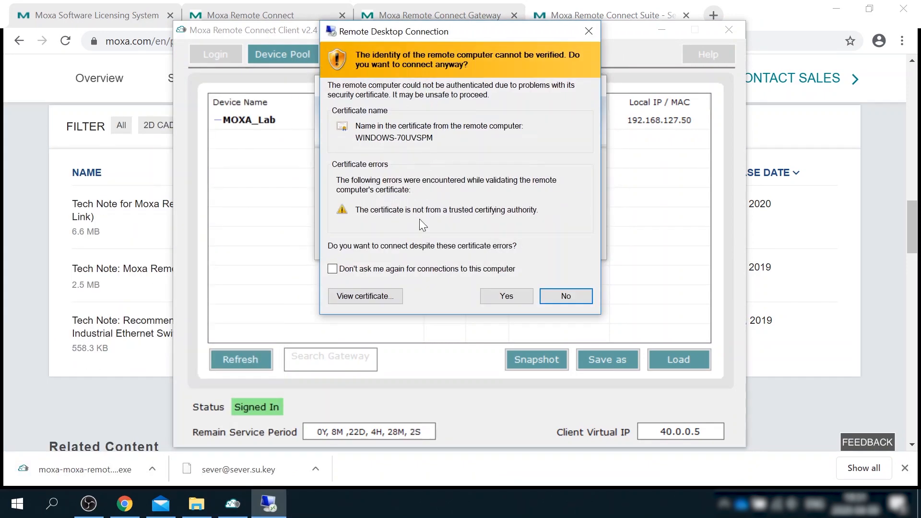
pyautogui.click(507, 295)
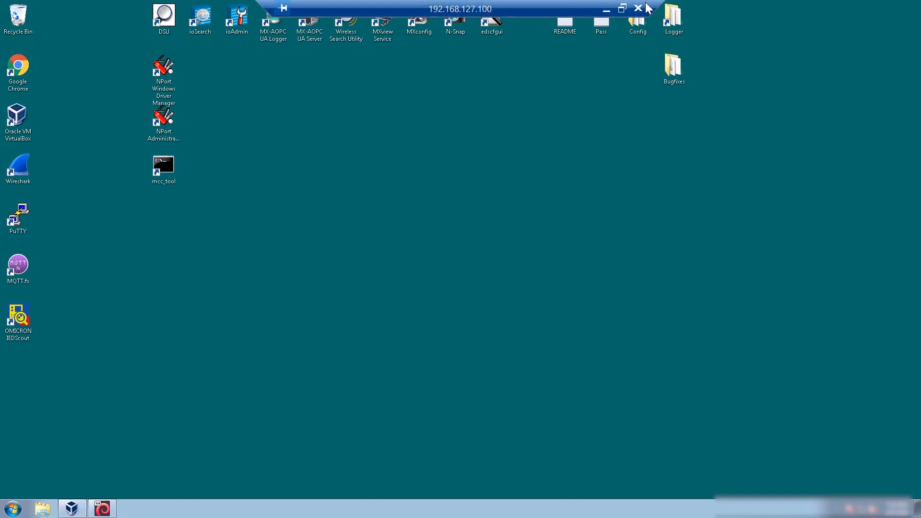
pyautogui.click(639, 8)
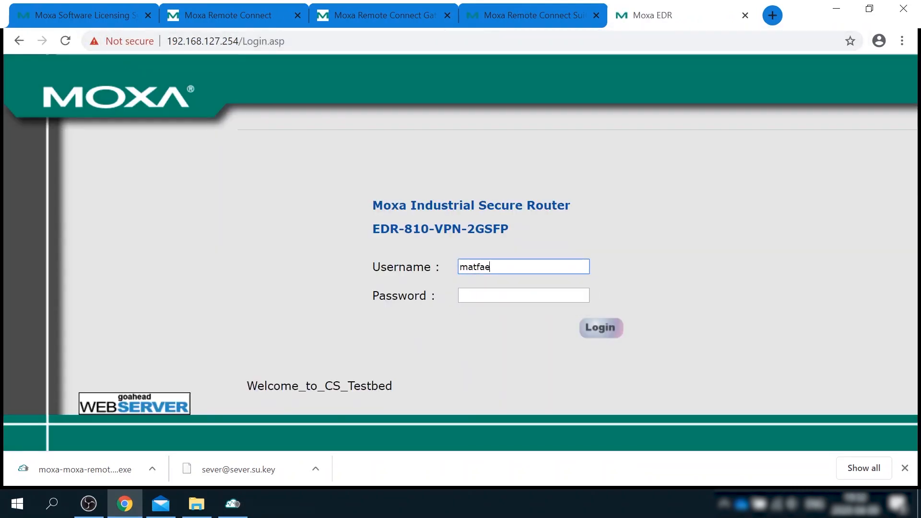
# Step: Leave the EDR-810 login page at 192.168.127.254 for a fresh browser tab
pyautogui.click(601, 328)
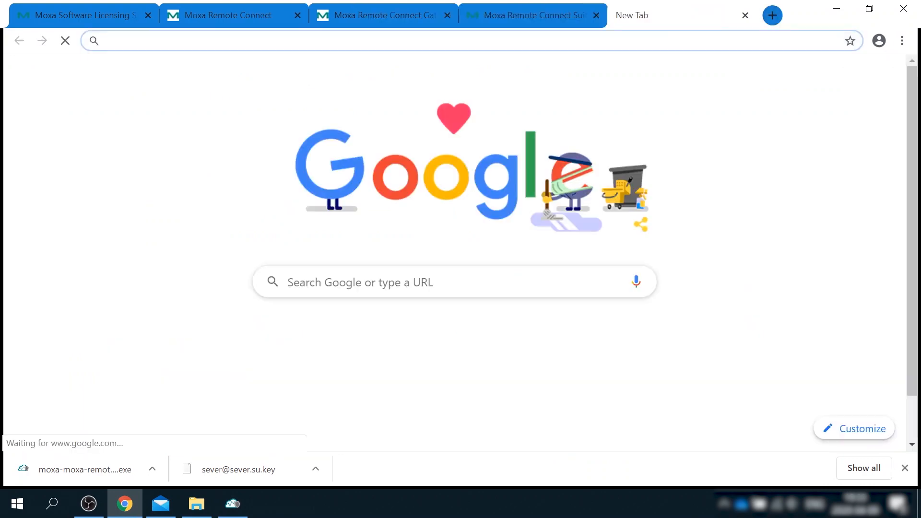
# Step: Sign in to MXview at 192.168.127.100 as admin and dismiss the save-password offer
pyautogui.write('192.168.127.100/#/login')
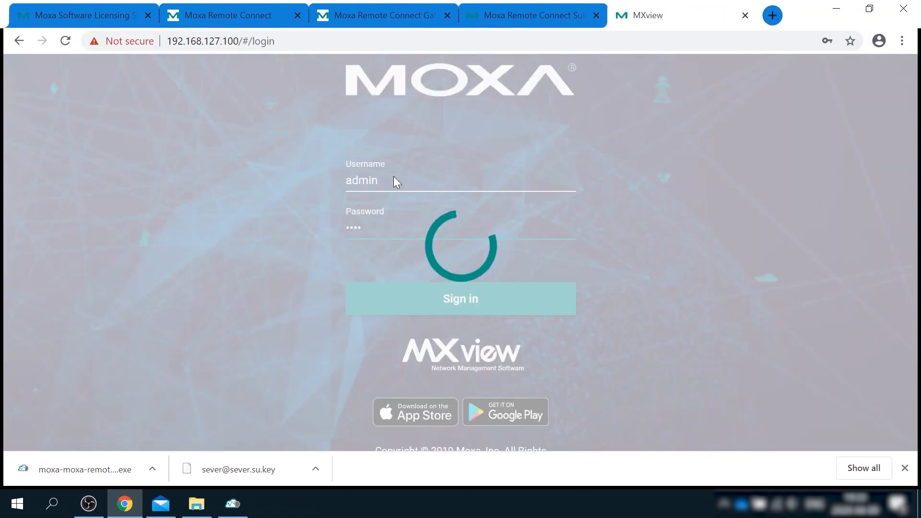
pyautogui.click(461, 298)
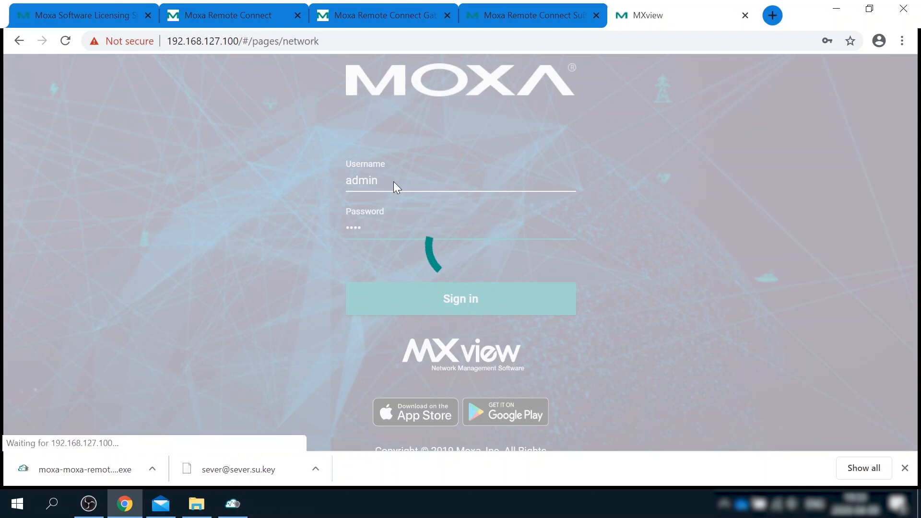
pyautogui.click(461, 298)
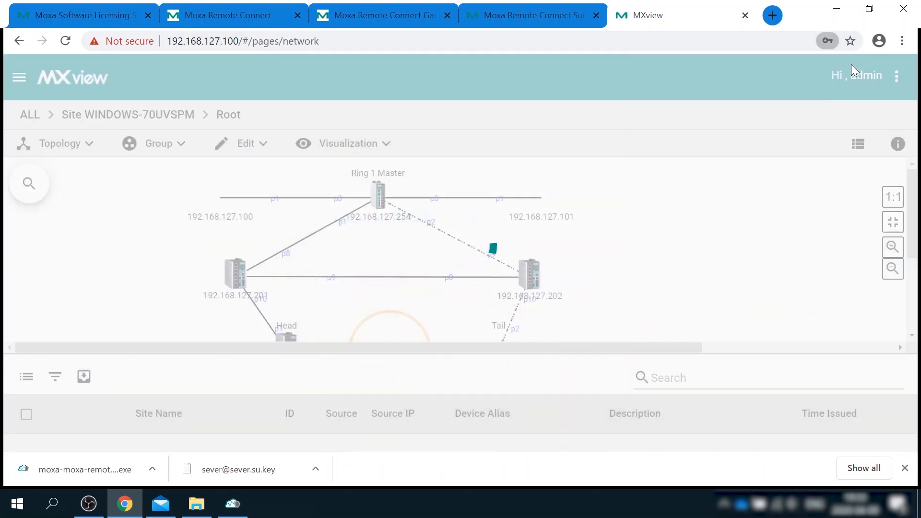